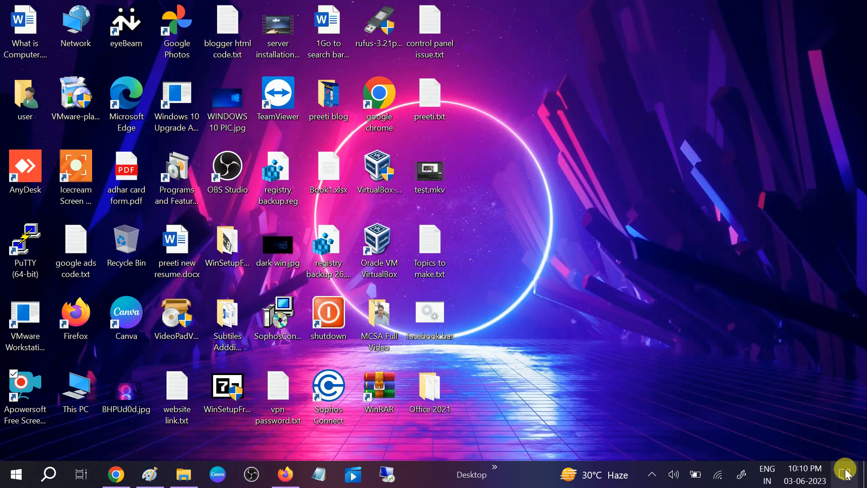
# Search Windows for 'action' and open the Notifications & actions settings page.
pyautogui.click(844, 472)
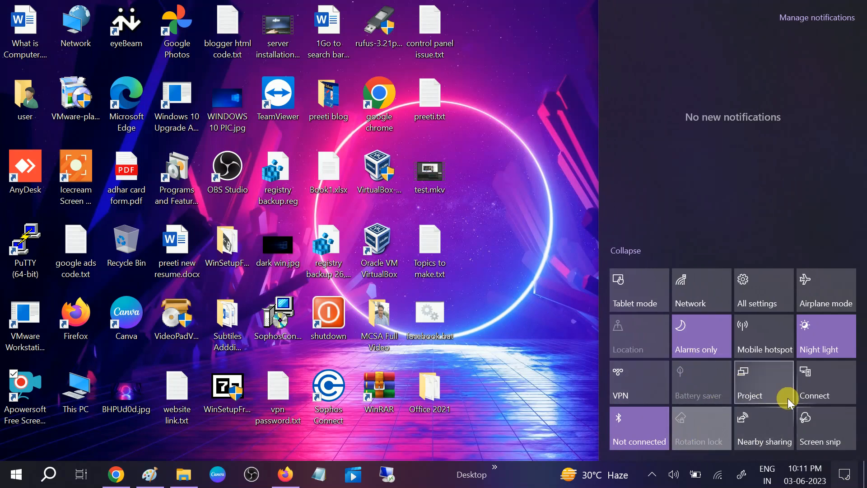
pyautogui.moveTo(727, 432)
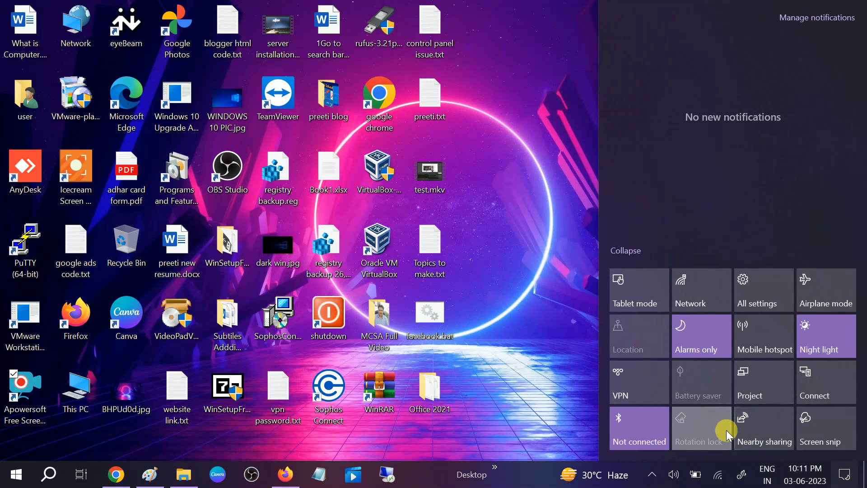
pyautogui.moveTo(716, 312)
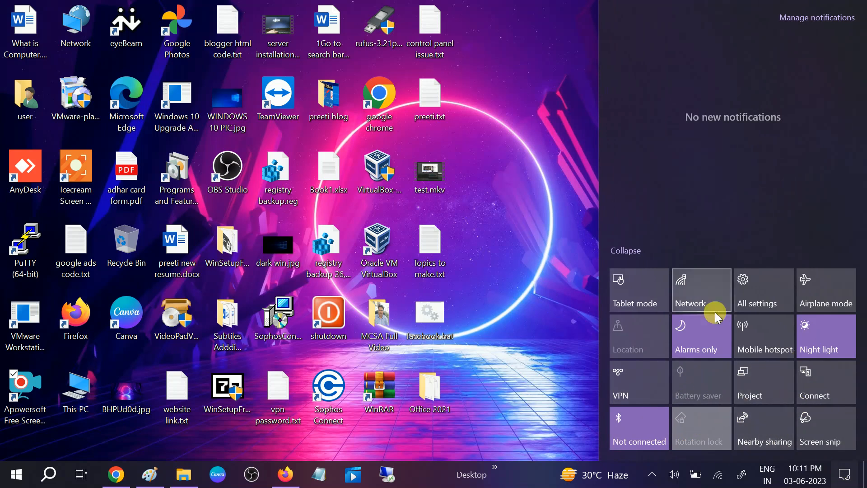
pyautogui.moveTo(795, 406)
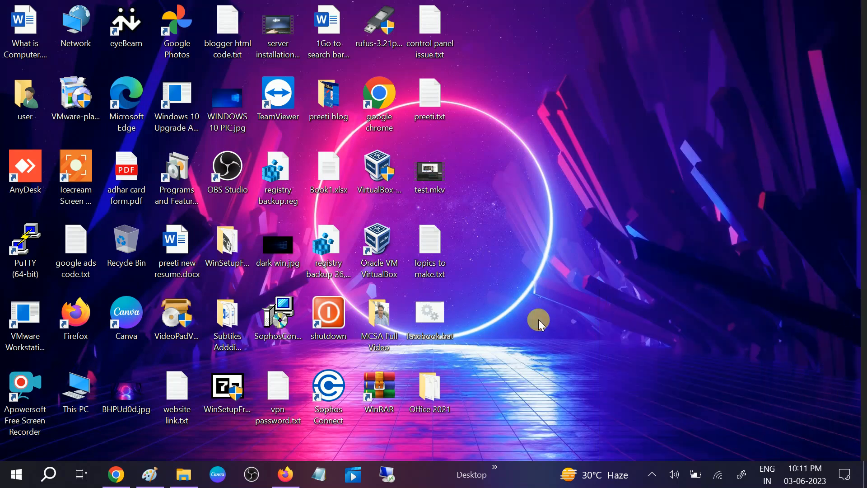
pyautogui.click(48, 474)
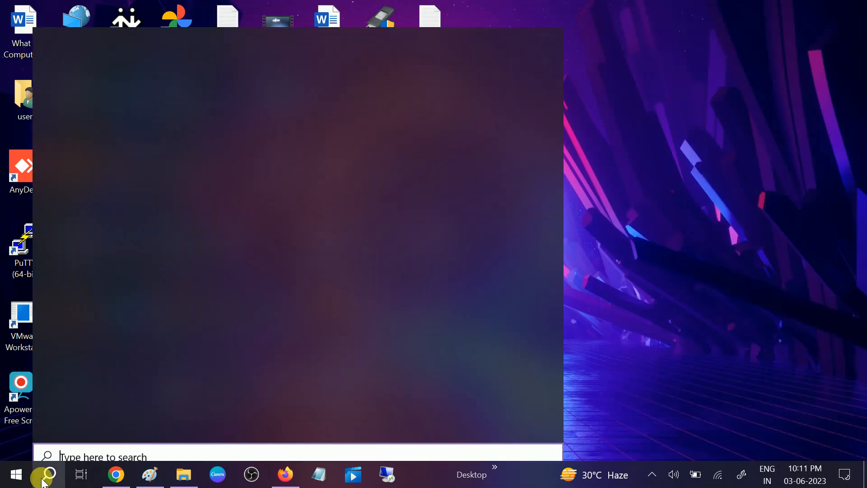
pyautogui.write('a')
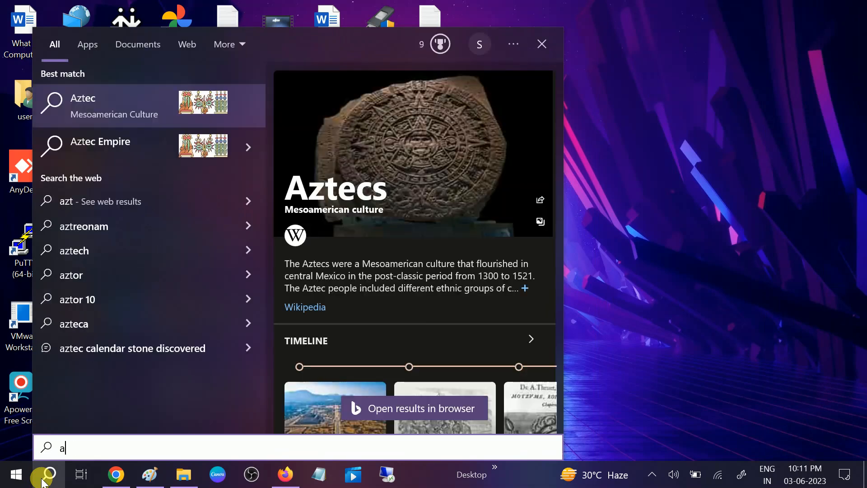
pyautogui.write('ction and')
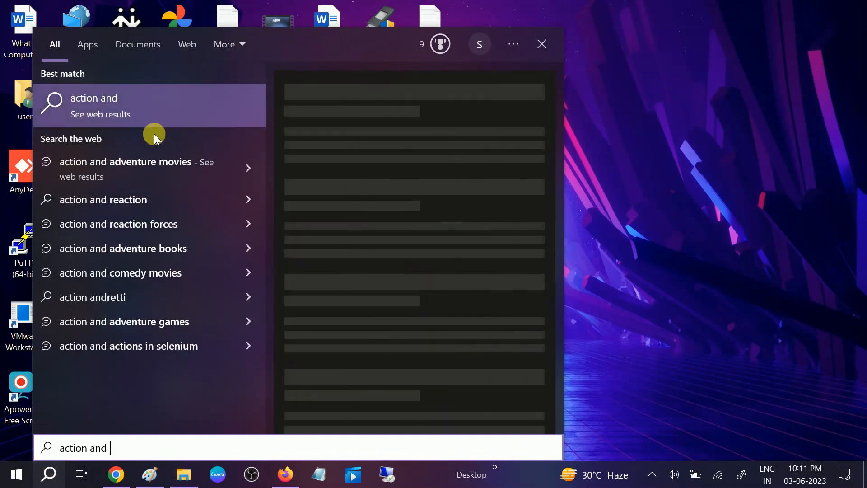
pyautogui.press('Backspace')
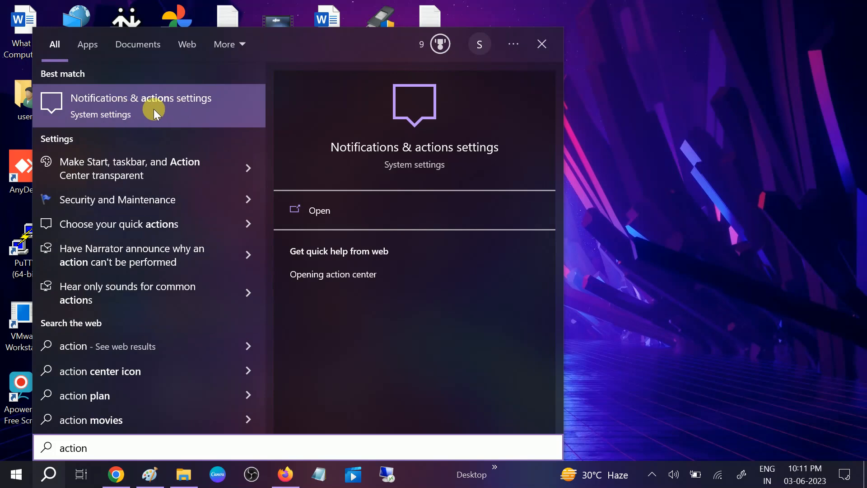
pyautogui.moveTo(73, 118)
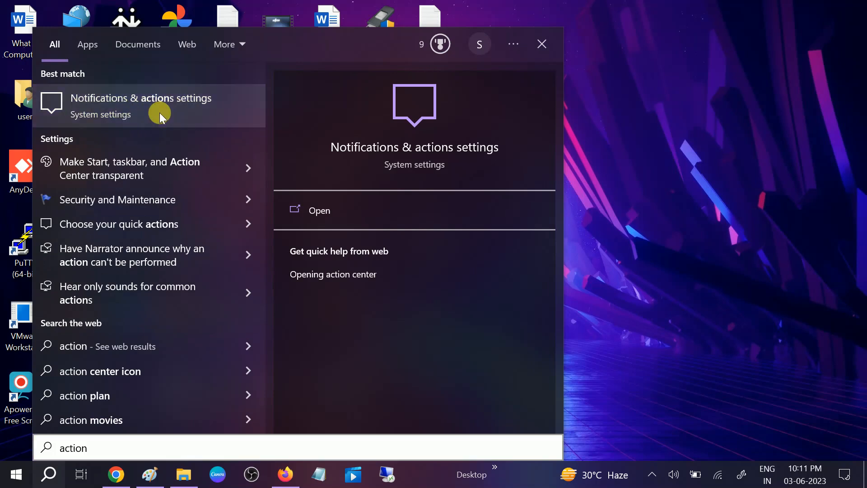
pyautogui.click(141, 105)
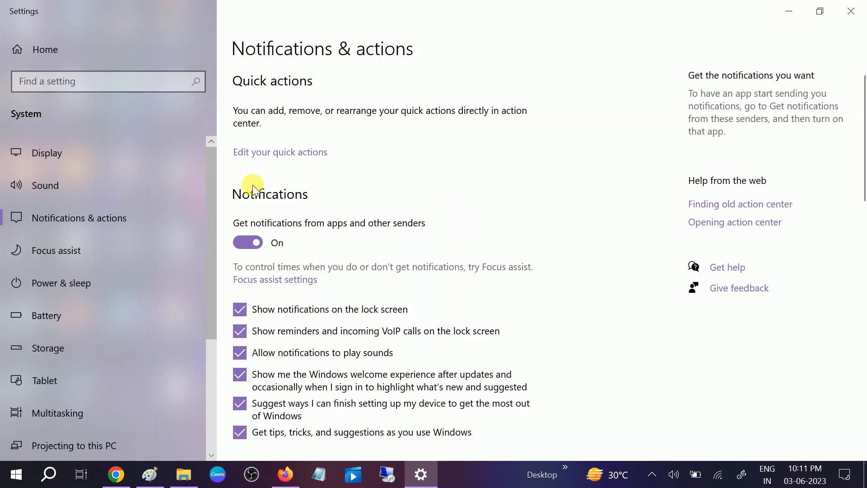
pyautogui.moveTo(332, 71)
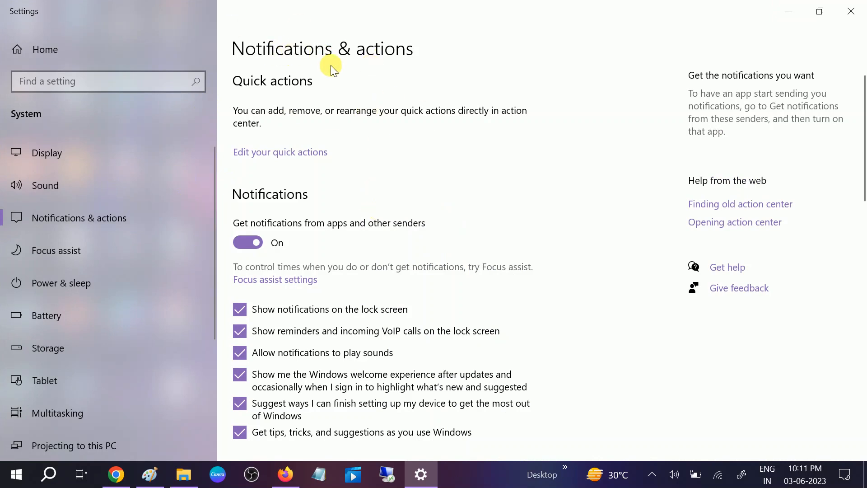
pyautogui.moveTo(245, 164)
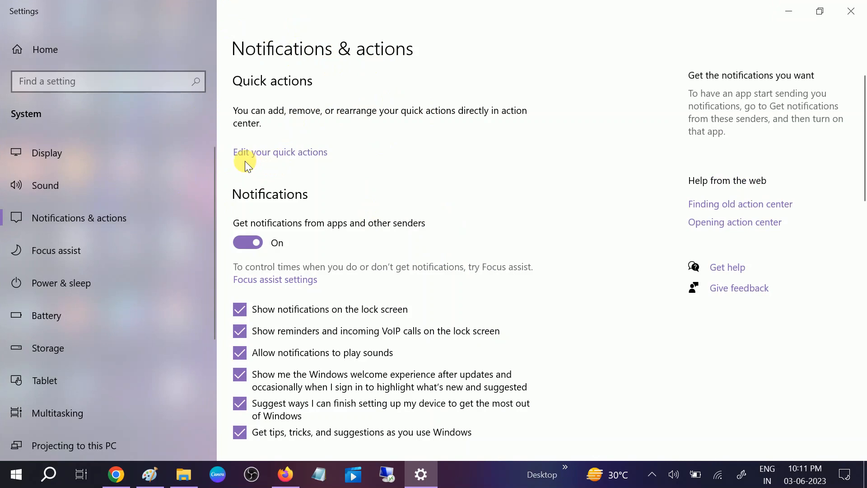
pyautogui.moveTo(326, 162)
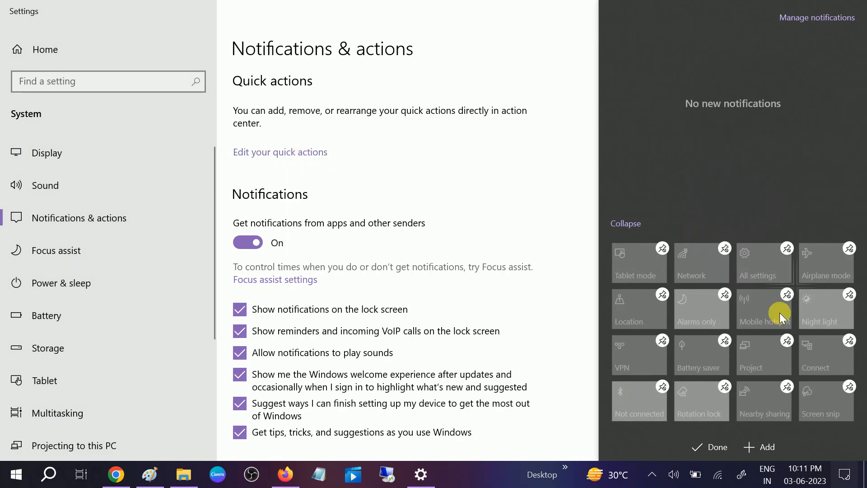
pyautogui.moveTo(751, 170)
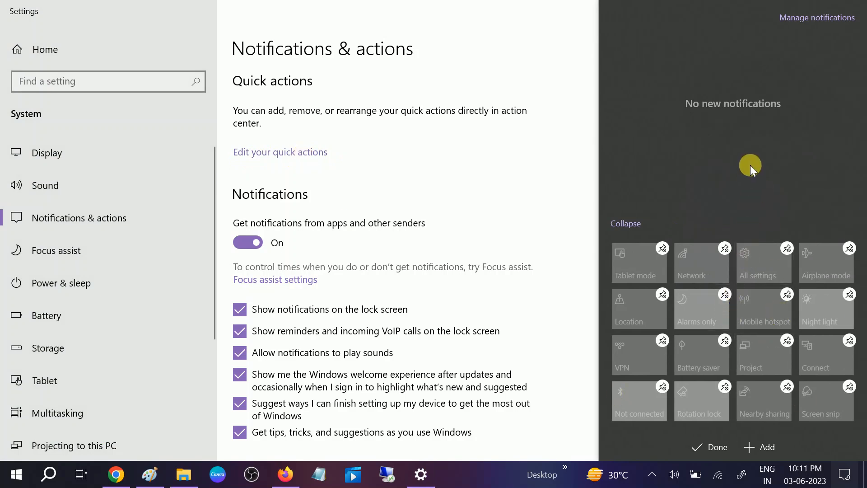
pyautogui.moveTo(627, 434)
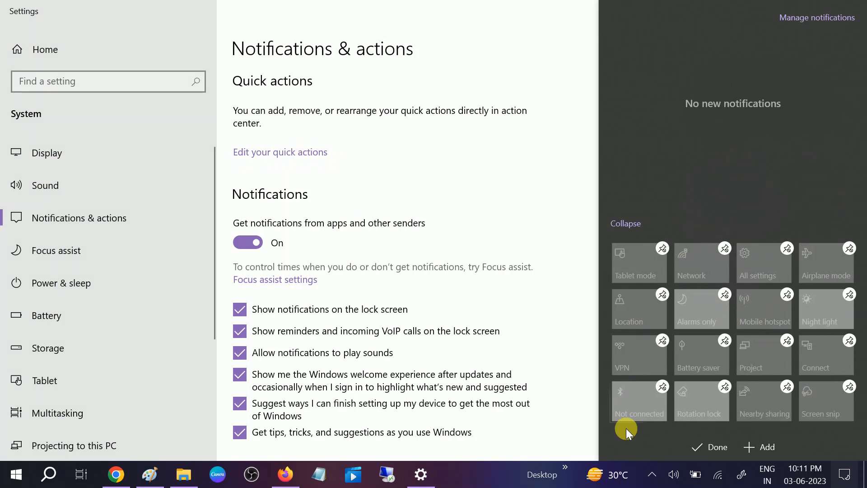
pyautogui.moveTo(766, 448)
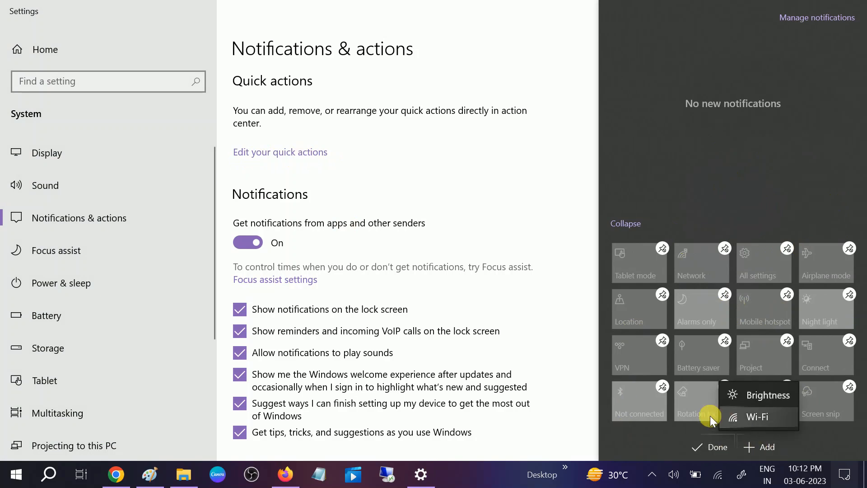
pyautogui.moveTo(775, 408)
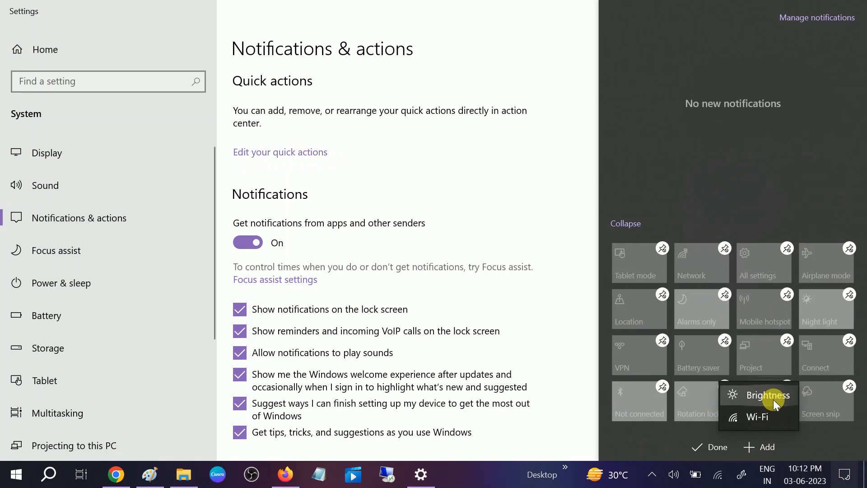
# Add Brightness to the quick actions and drag its slider to about 72.
pyautogui.click(767, 395)
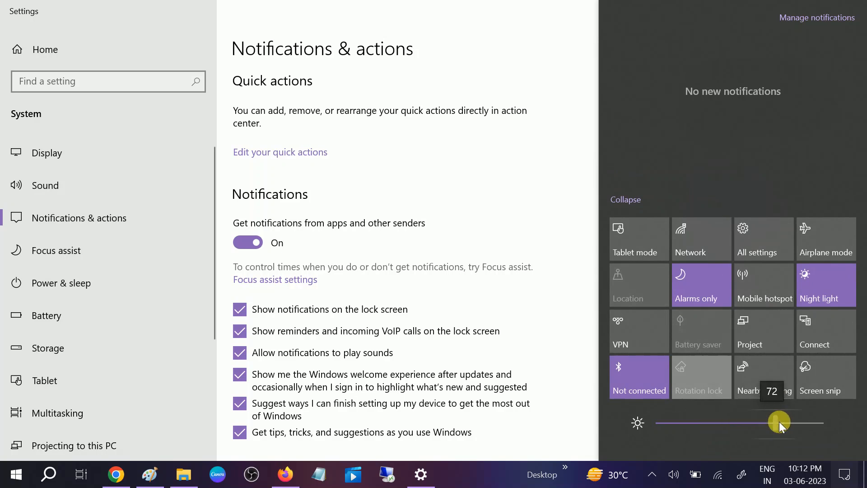
pyautogui.moveTo(779, 423); pyautogui.dragTo(694, 423)
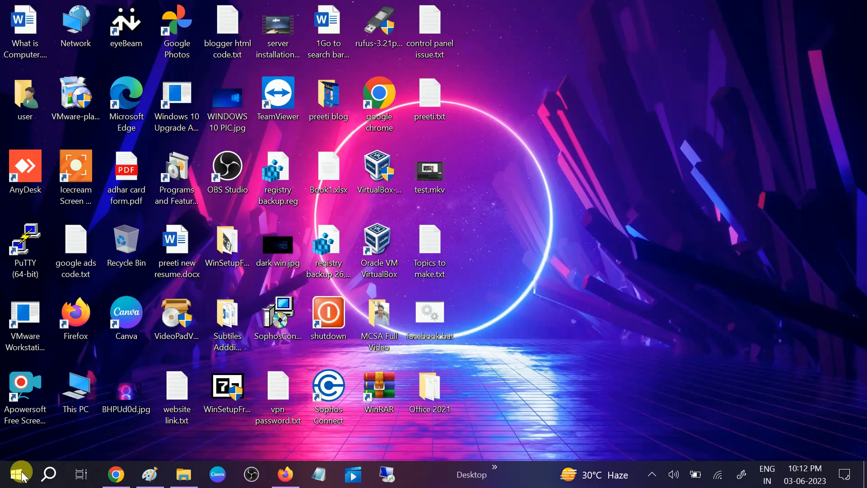
# Raise the built-in display brightness under System > Display, then return to Notifications & actions.
pyautogui.click(17, 472)
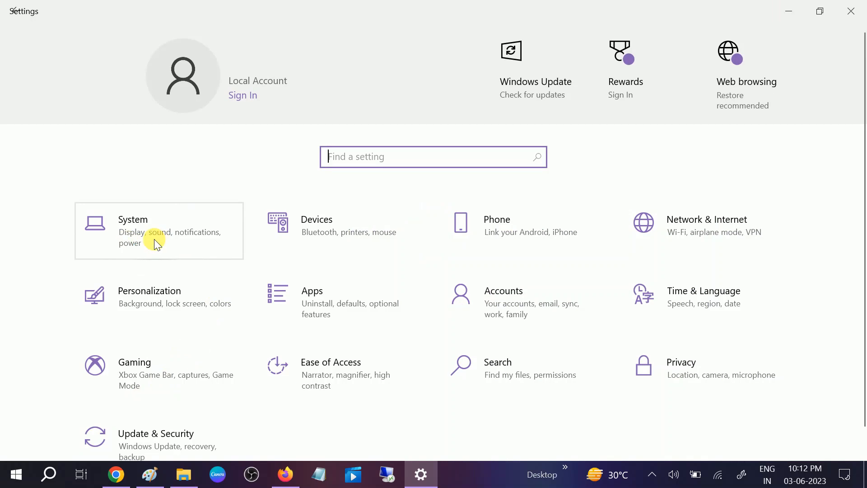
pyautogui.click(154, 238)
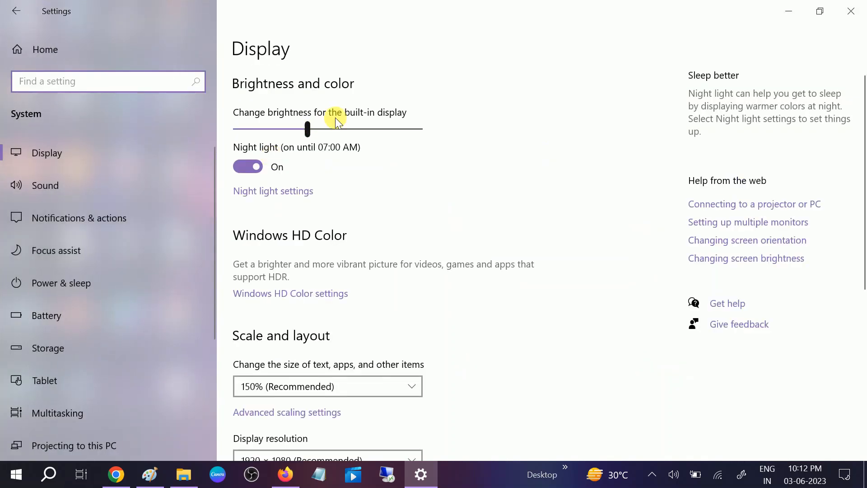
pyautogui.moveTo(308, 129); pyautogui.dragTo(360, 129)
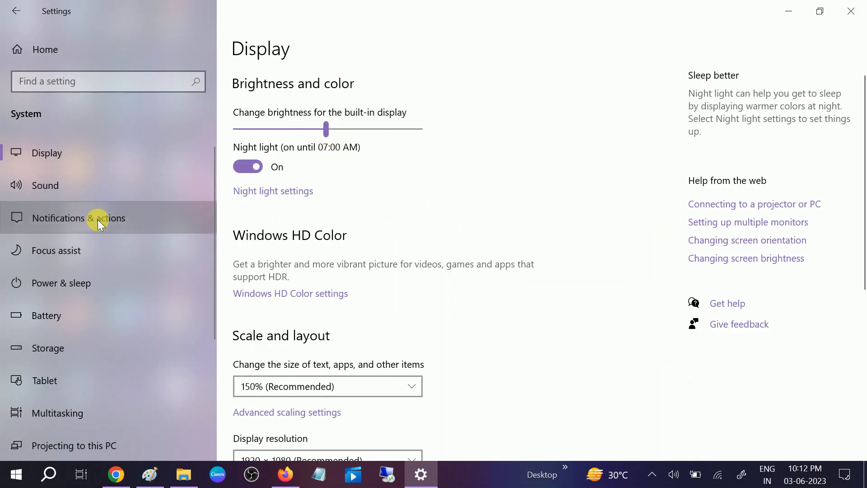
pyautogui.click(79, 217)
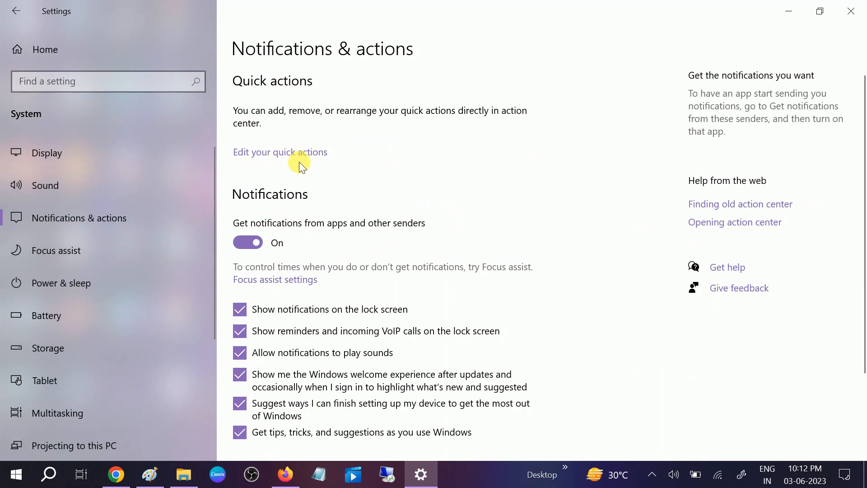
pyautogui.moveTo(334, 172)
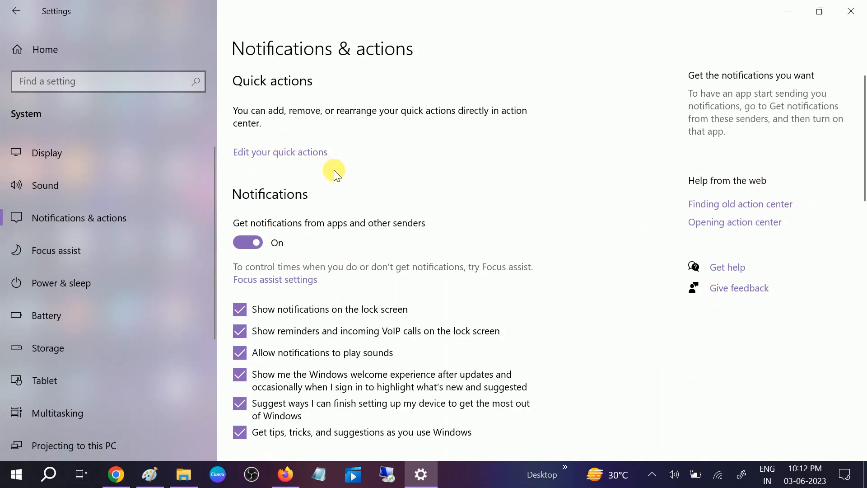
pyautogui.moveTo(664, 395)
pyautogui.write('device')
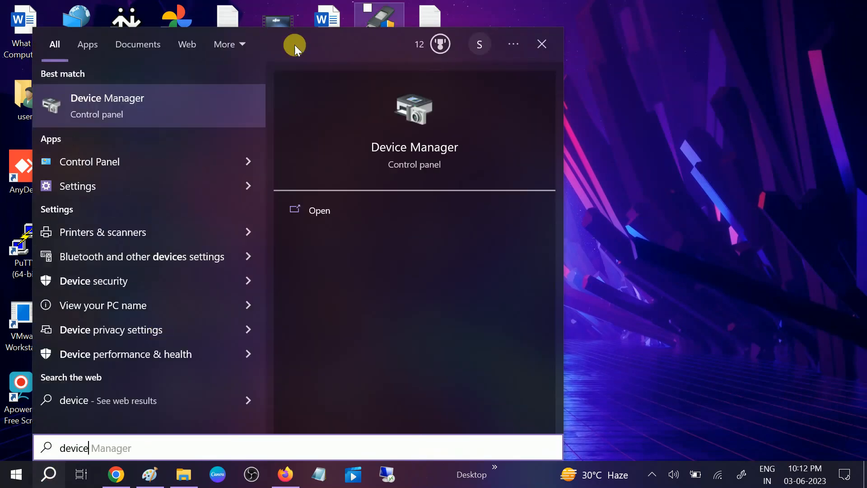
# Open Device Manager from search, then relaunch it by running devmgmt.msc.
pyautogui.click(541, 43)
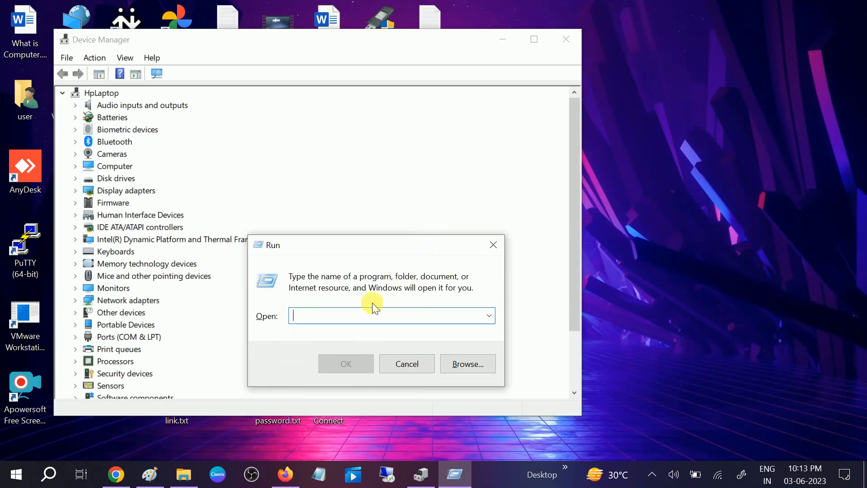
pyautogui.write('dev')
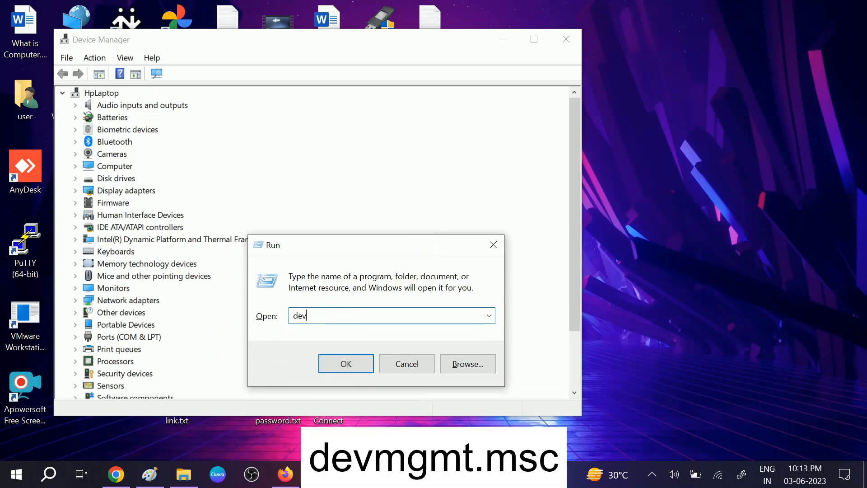
pyautogui.write('mgmt.msc')
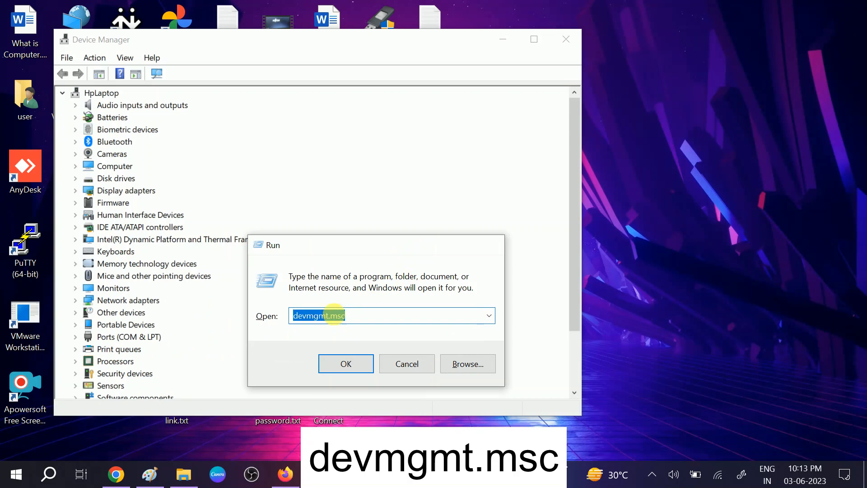
pyautogui.click(345, 364)
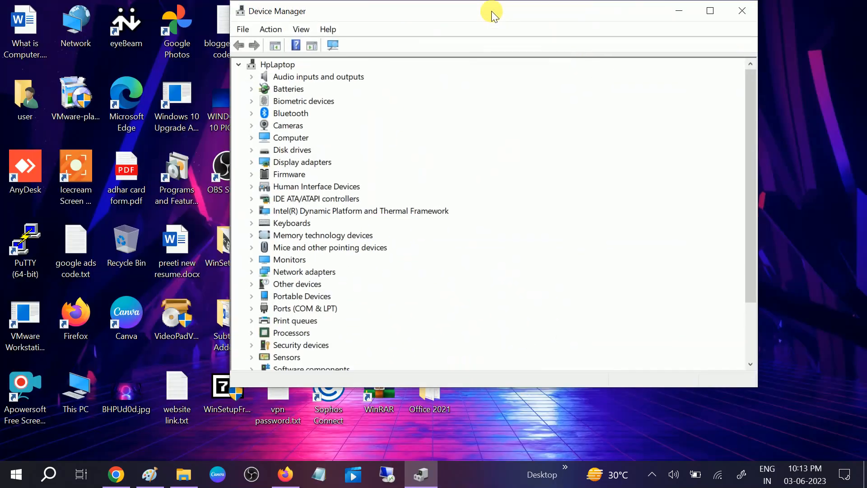
pyautogui.click(252, 162)
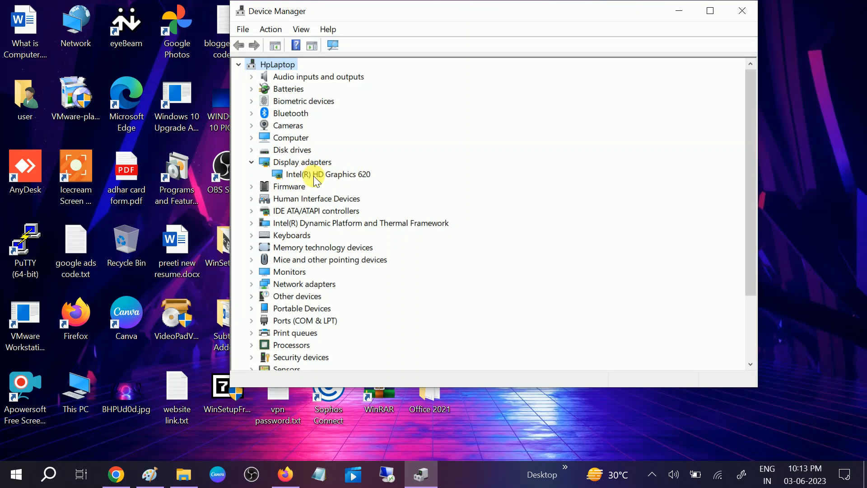
pyautogui.click(321, 174)
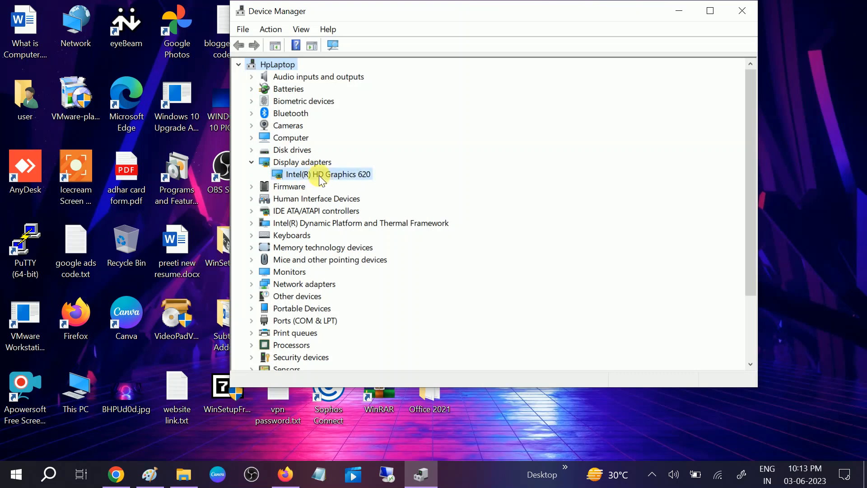
pyautogui.click(320, 174)
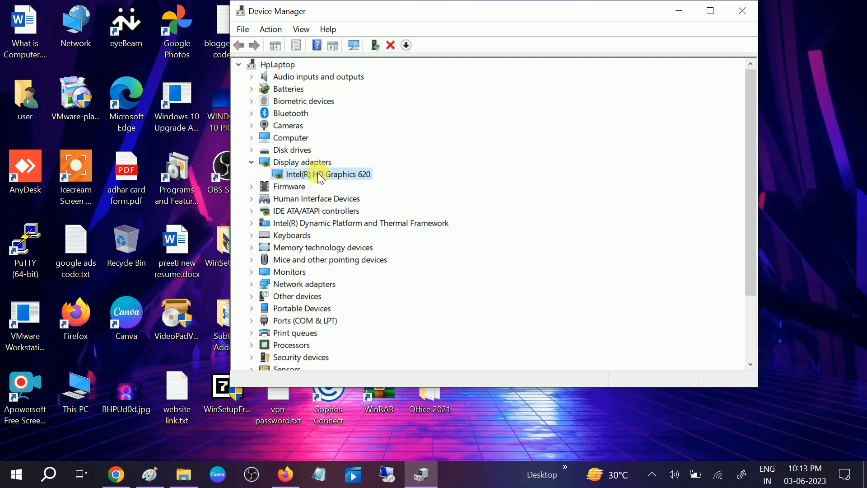
pyautogui.rightClick(321, 174)
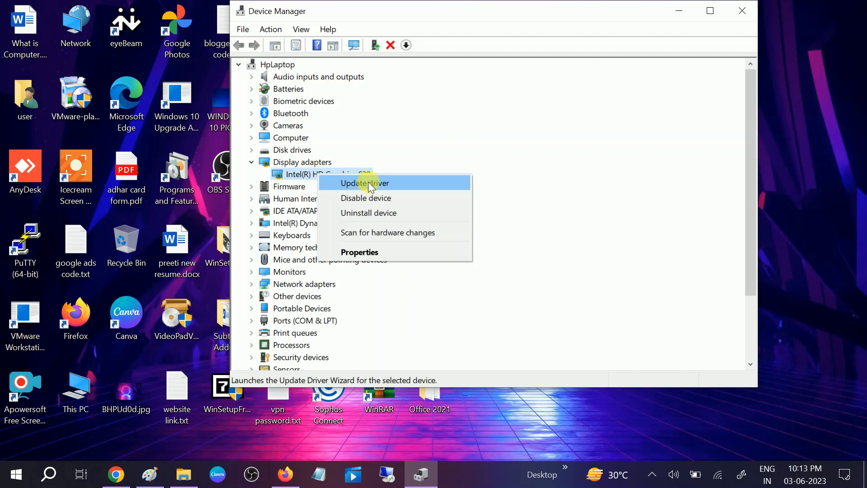
pyautogui.click(365, 182)
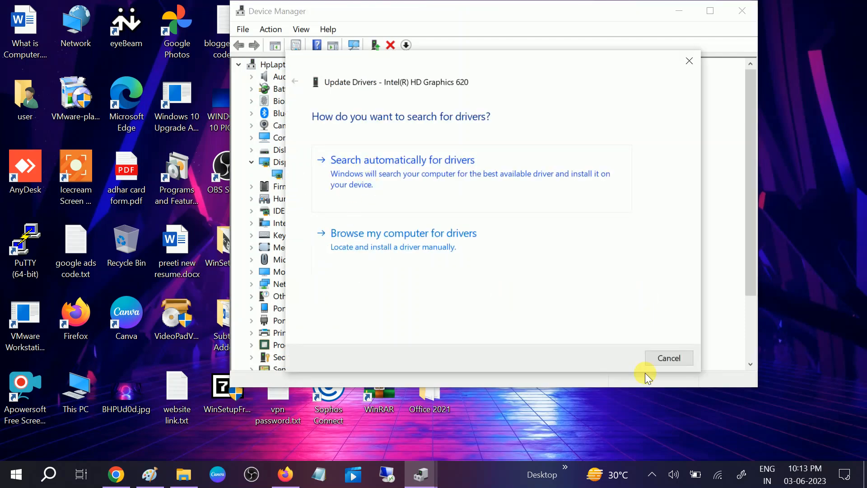
pyautogui.moveTo(407, 188)
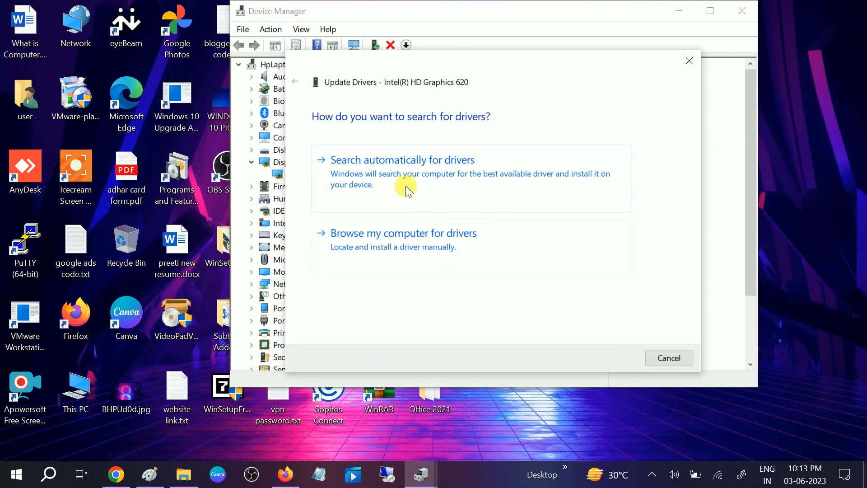
pyautogui.click(402, 160)
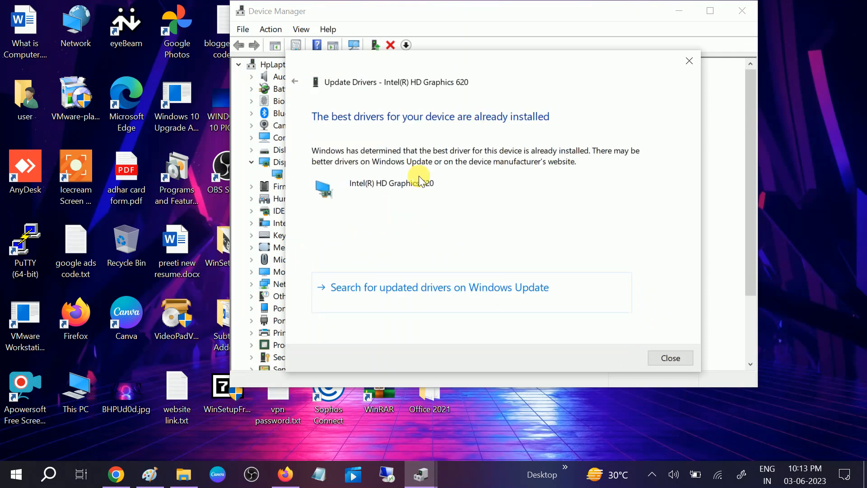
pyautogui.moveTo(390, 186)
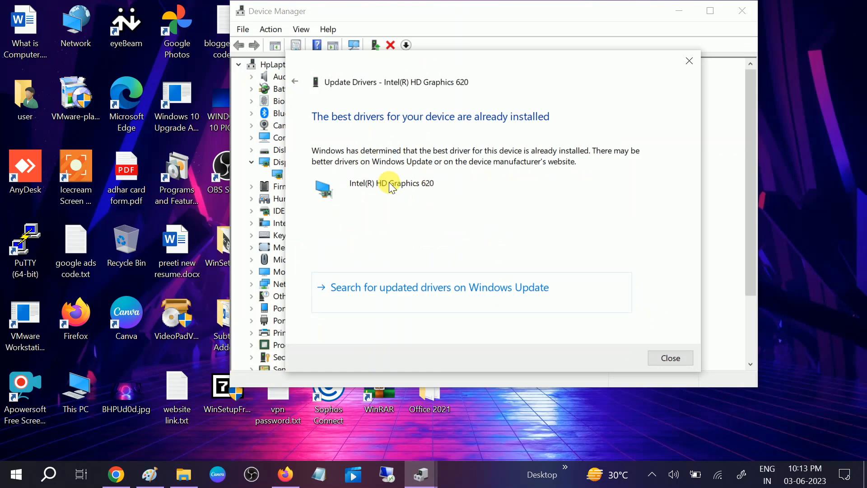
pyautogui.moveTo(435, 183)
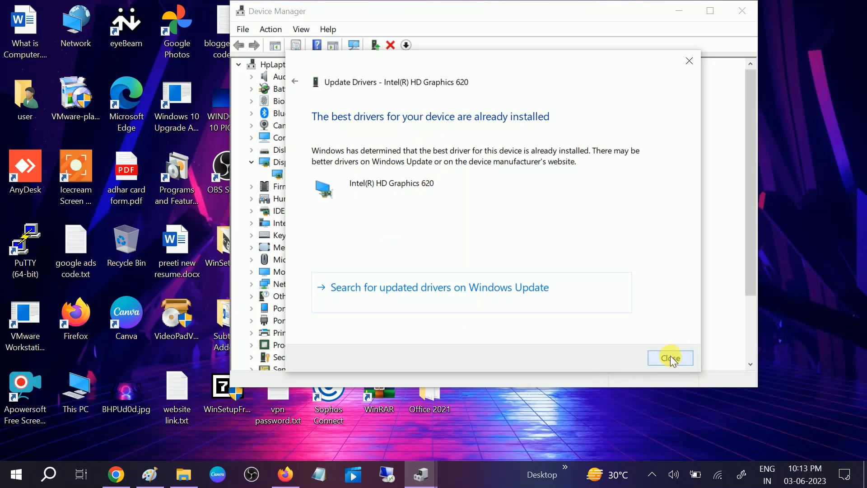
pyautogui.click(670, 357)
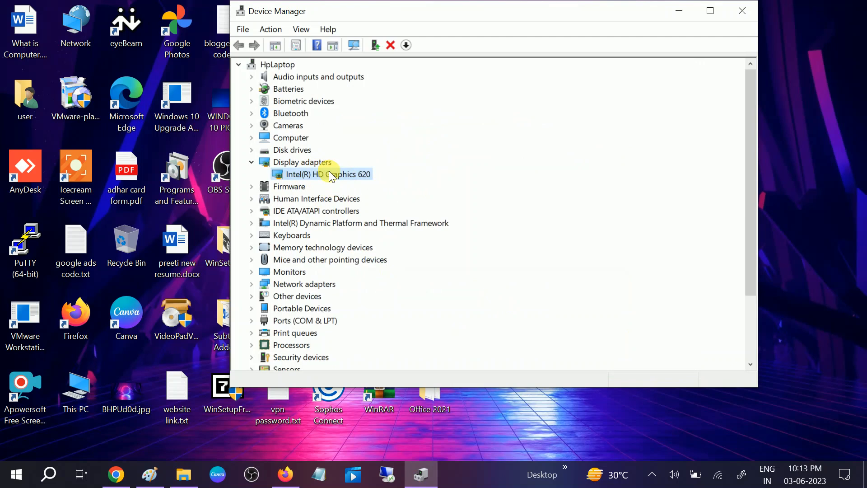
# Reinstall the Intel(R) HD Graphics 620 driver from the local compatible drivers list.
pyautogui.rightClick(331, 174)
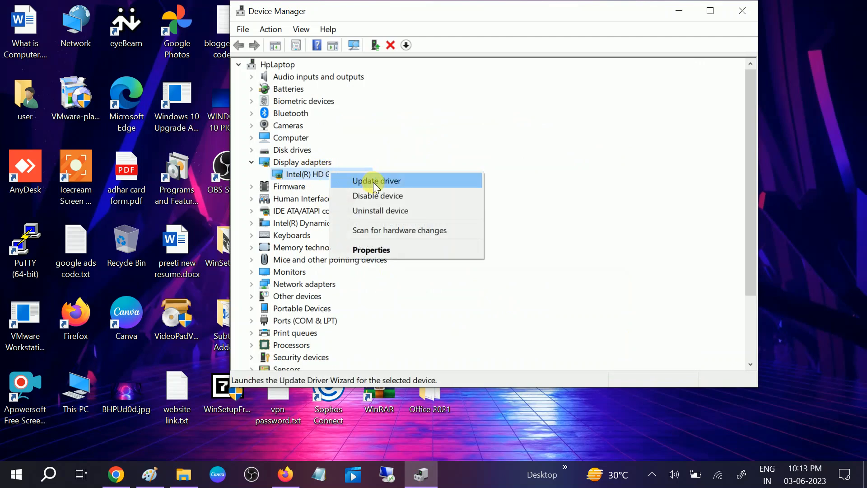
pyautogui.click(376, 180)
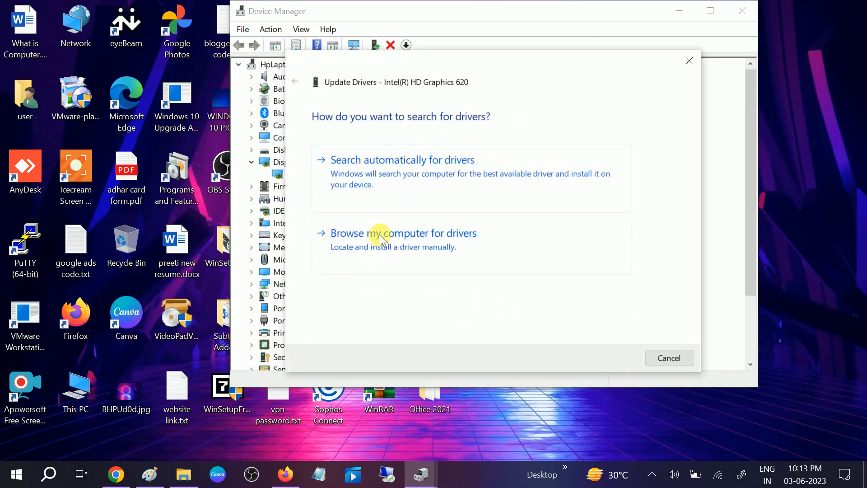
pyautogui.click(380, 233)
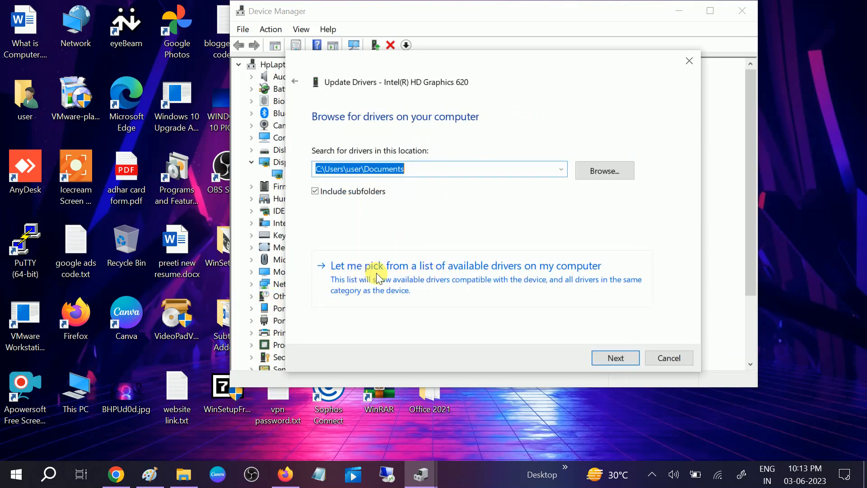
pyautogui.moveTo(417, 270)
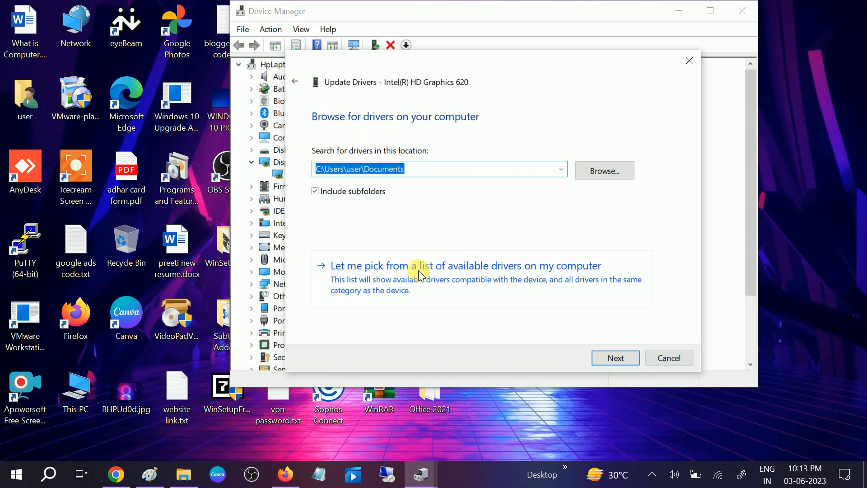
pyautogui.click(466, 265)
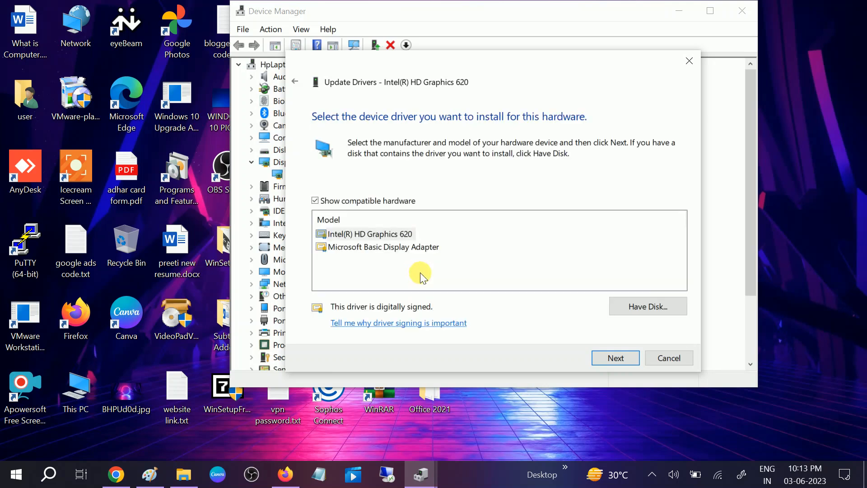
pyautogui.click(368, 234)
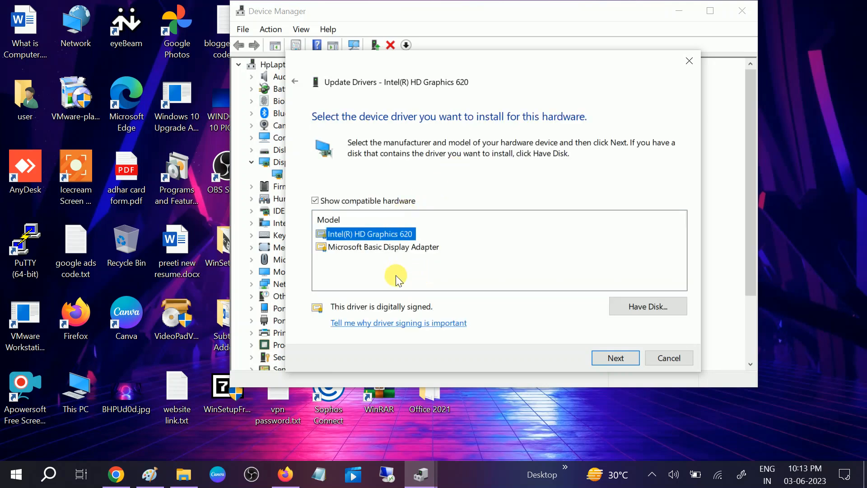
pyautogui.moveTo(475, 249)
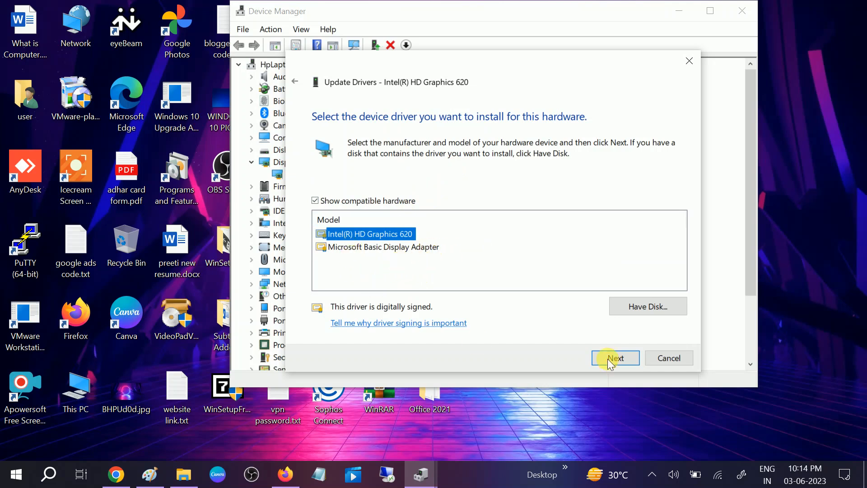
pyautogui.click(615, 357)
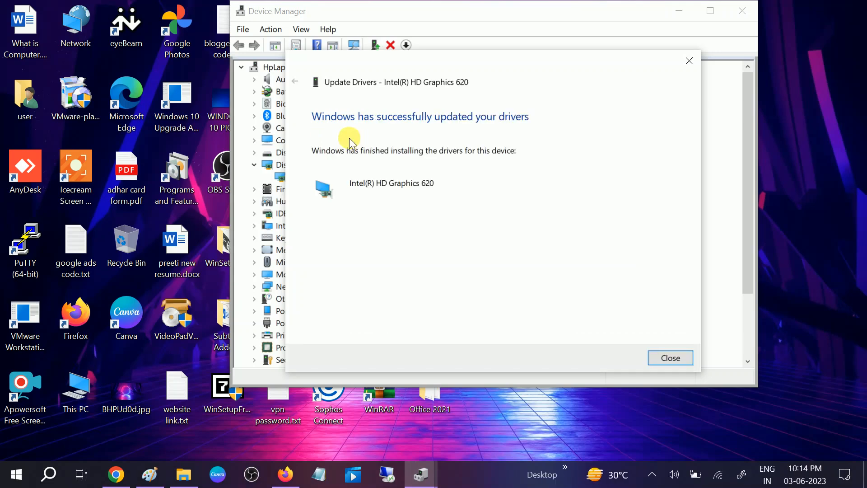
pyautogui.moveTo(412, 131)
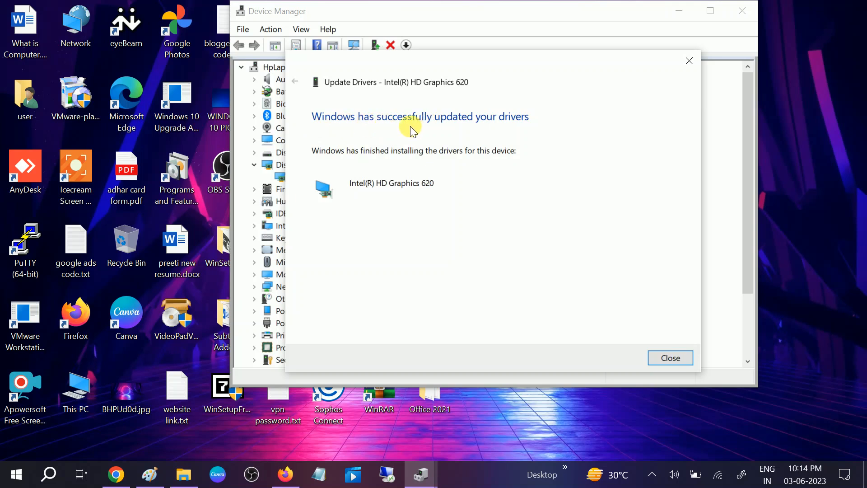
pyautogui.moveTo(670, 358)
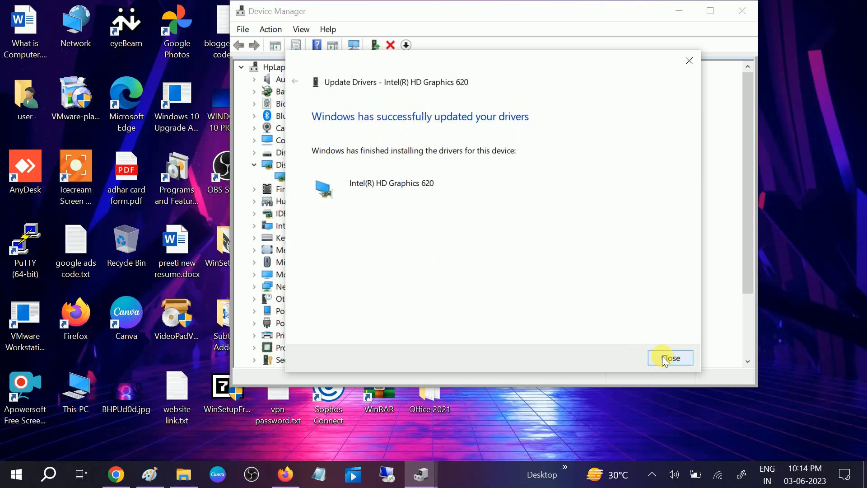
# Dismiss the driver update notice and adjust Action Center's brightness slider.
pyautogui.click(669, 358)
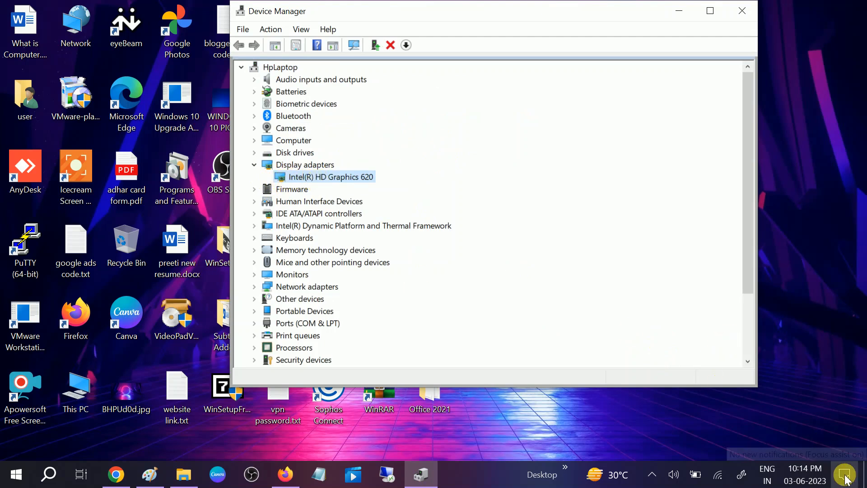
pyautogui.click(845, 473)
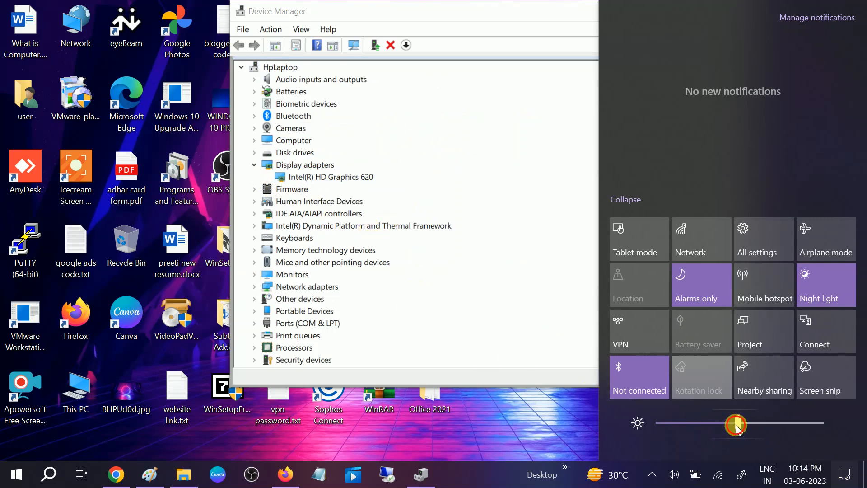
pyautogui.moveTo(735, 424); pyautogui.dragTo(731, 424)
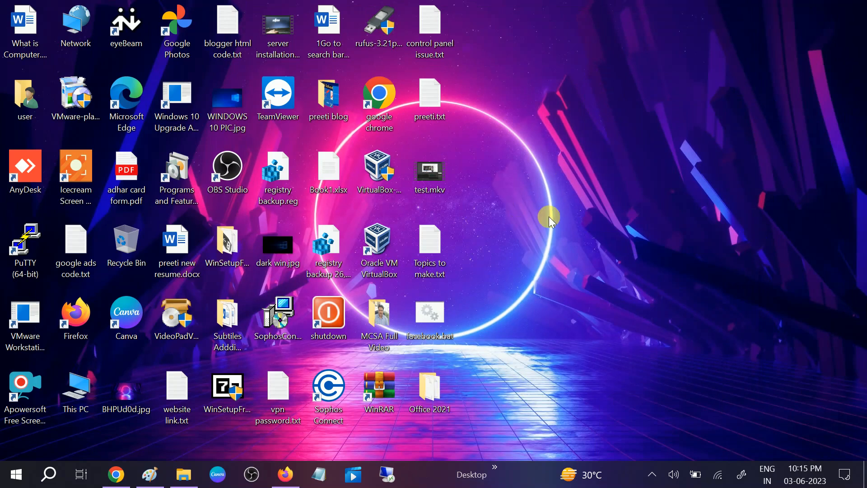
pyautogui.moveTo(564, 197)
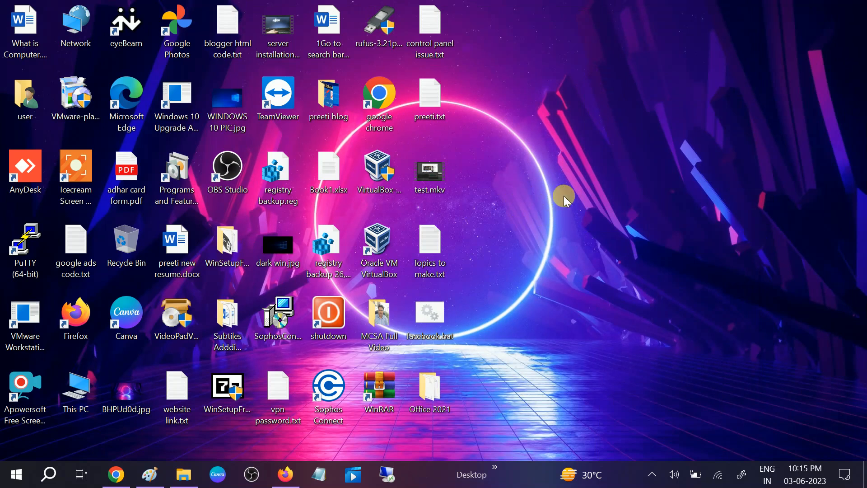
pyautogui.moveTo(535, 230)
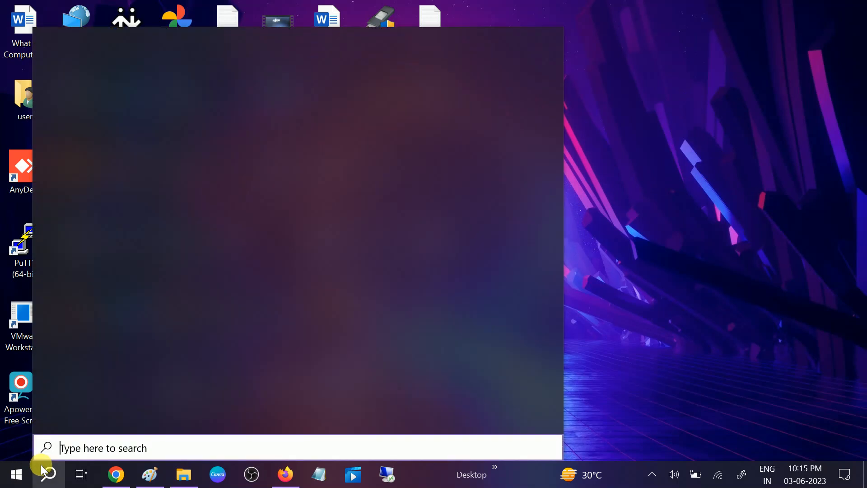
# Open Control Panel via a 'cont' search, view by Large icons, and select Power Options.
pyautogui.write('cont')
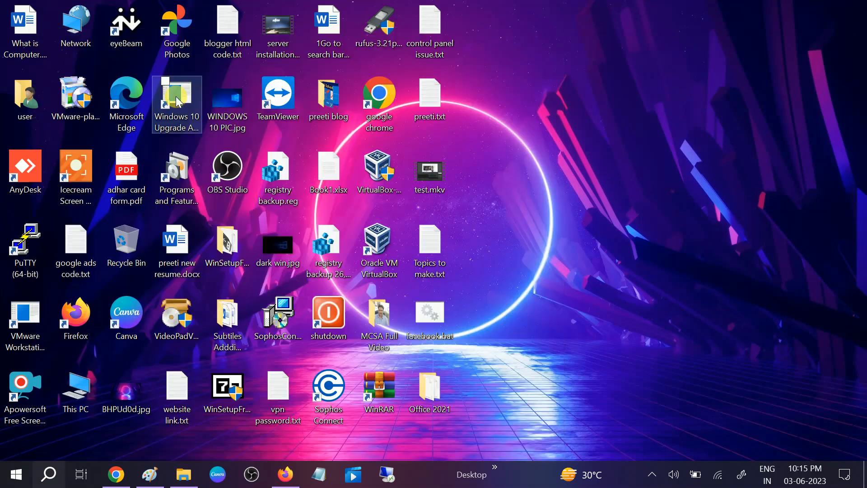
pyautogui.click(227, 27)
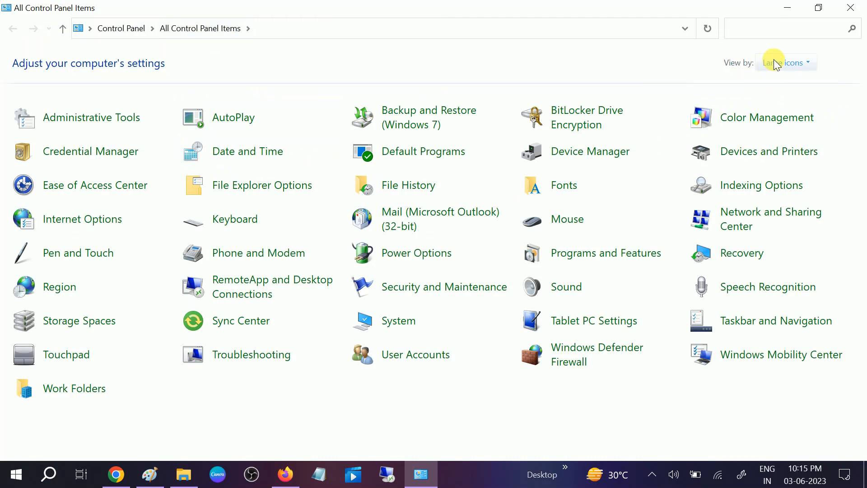
pyautogui.click(786, 62)
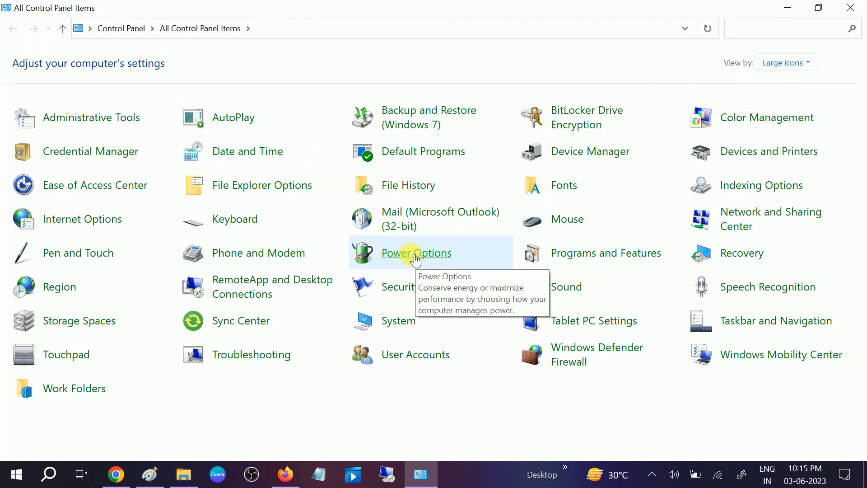
pyautogui.click(420, 253)
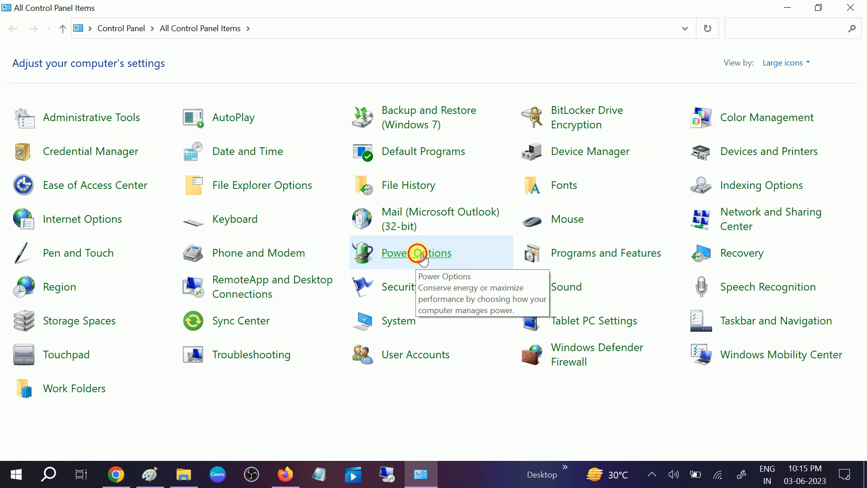
# Inspect High performance plan's Display > Turn off display after setting, then close with OK.
pyautogui.click(416, 252)
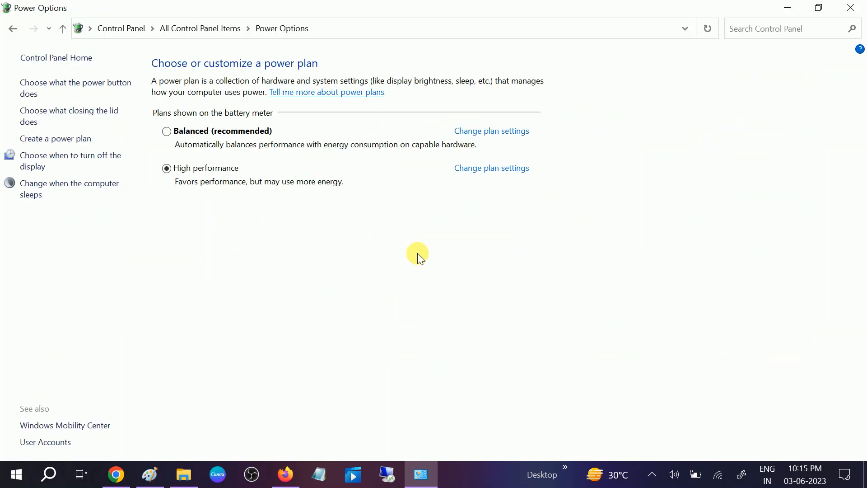
pyautogui.moveTo(218, 161)
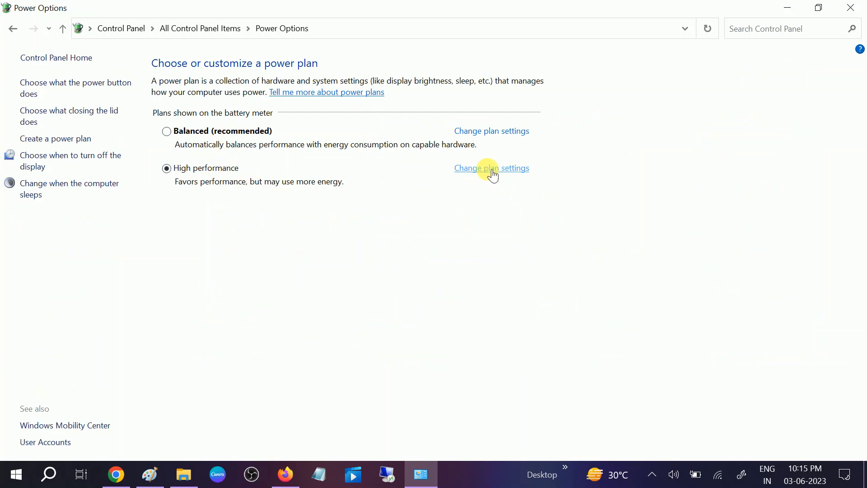
pyautogui.click(492, 168)
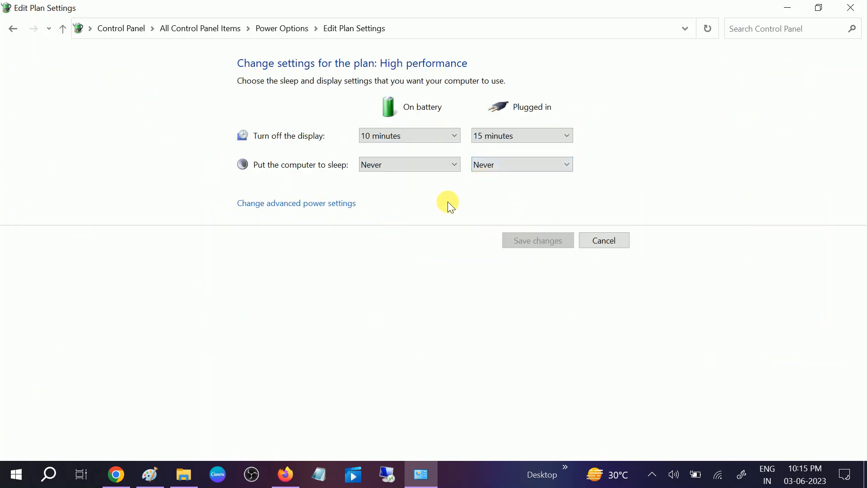
pyautogui.moveTo(267, 208)
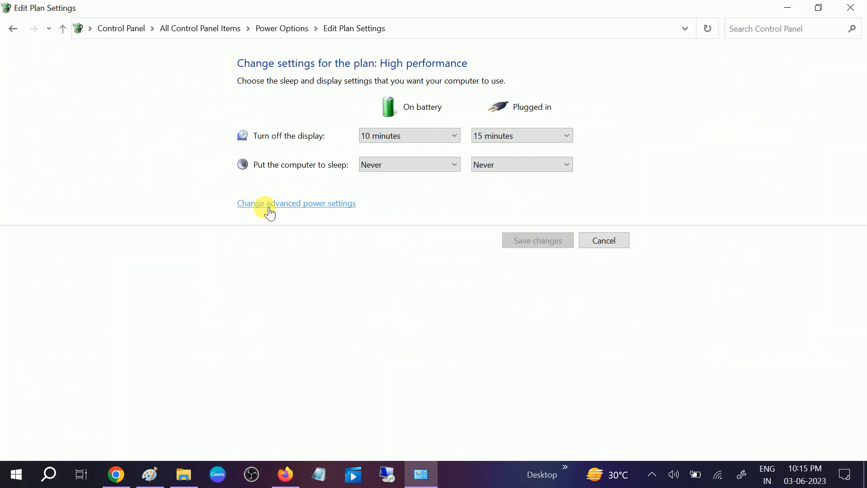
pyautogui.moveTo(321, 207)
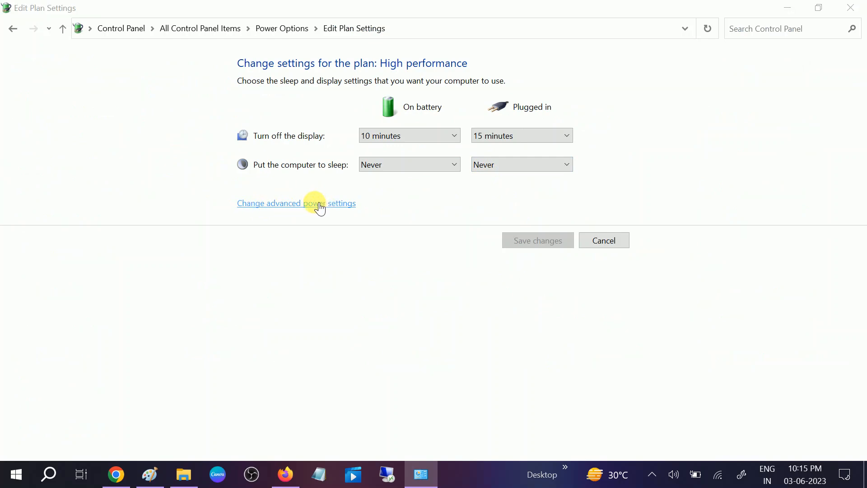
pyautogui.click(313, 203)
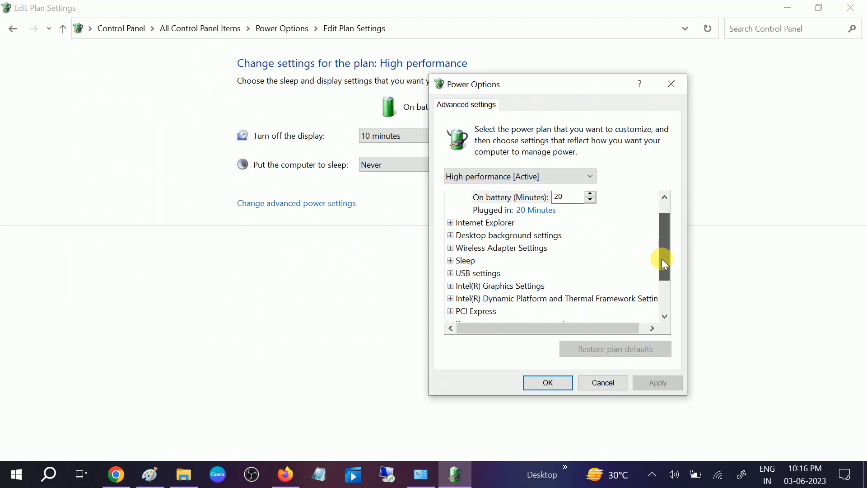
pyautogui.scroll(-3)
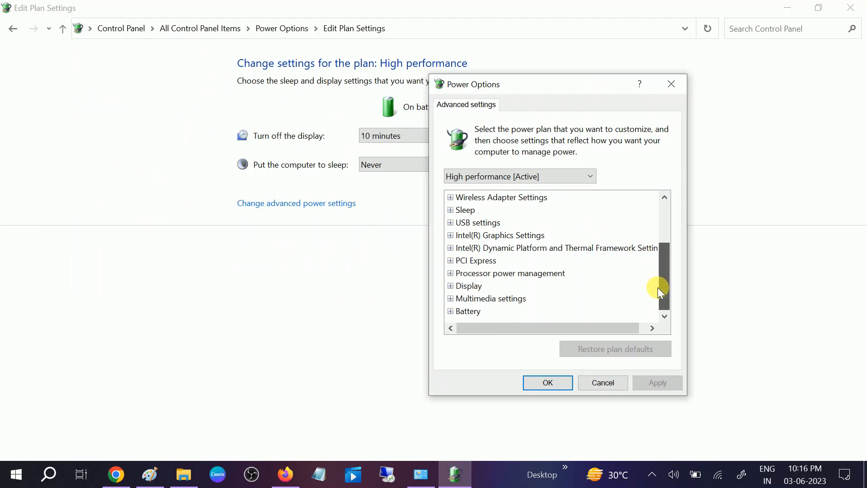
pyautogui.moveTo(461, 300)
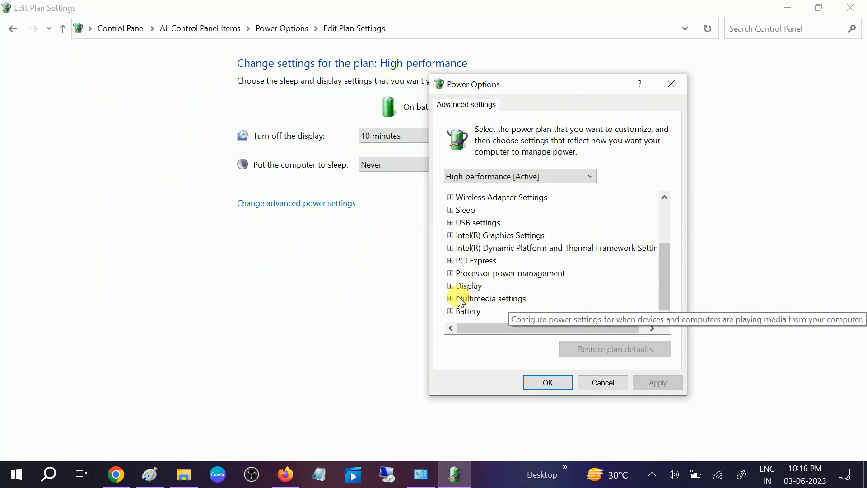
pyautogui.click(449, 286)
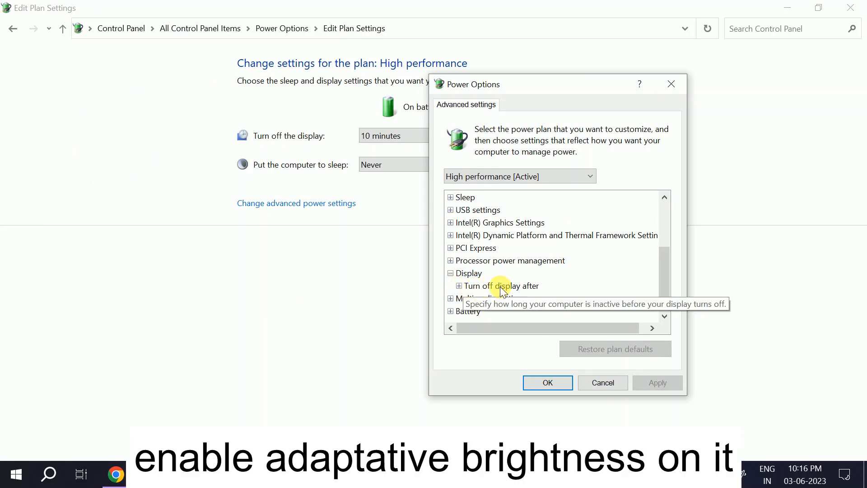
pyautogui.click(450, 286)
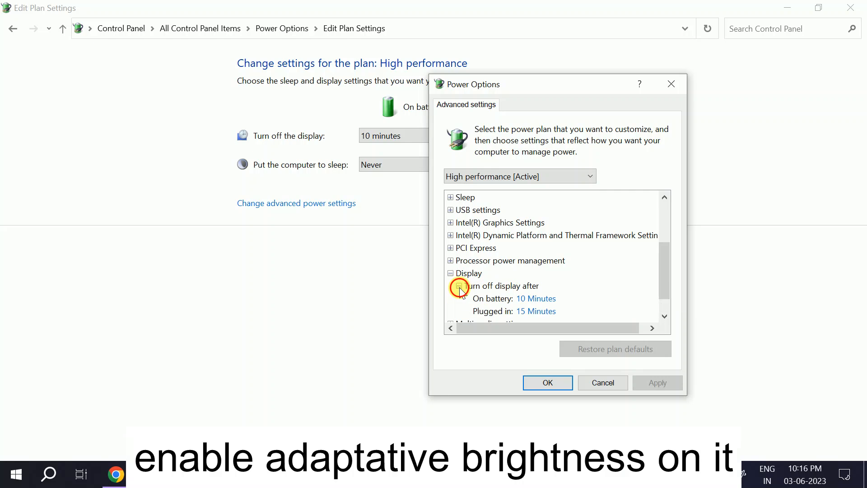
pyautogui.click(536, 299)
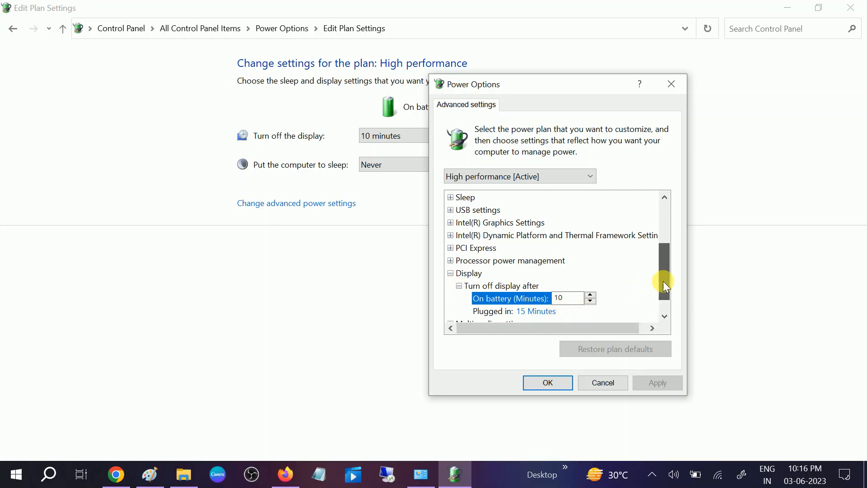
pyautogui.scroll(-3)
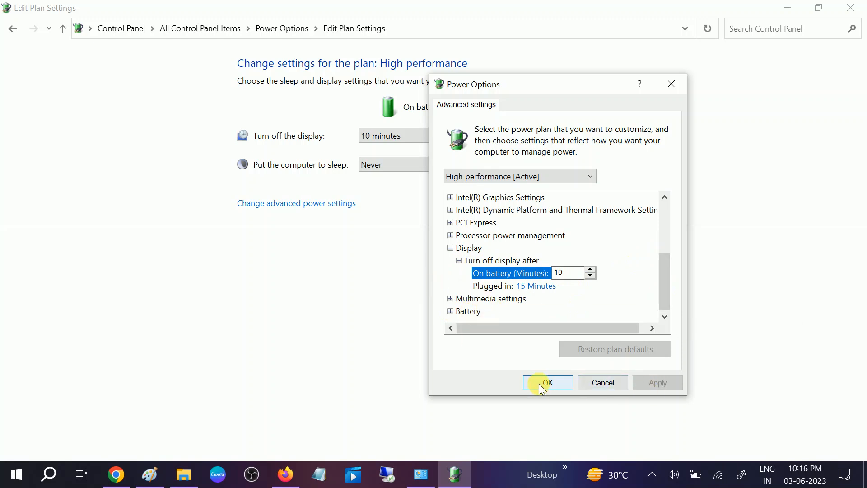
pyautogui.click(547, 382)
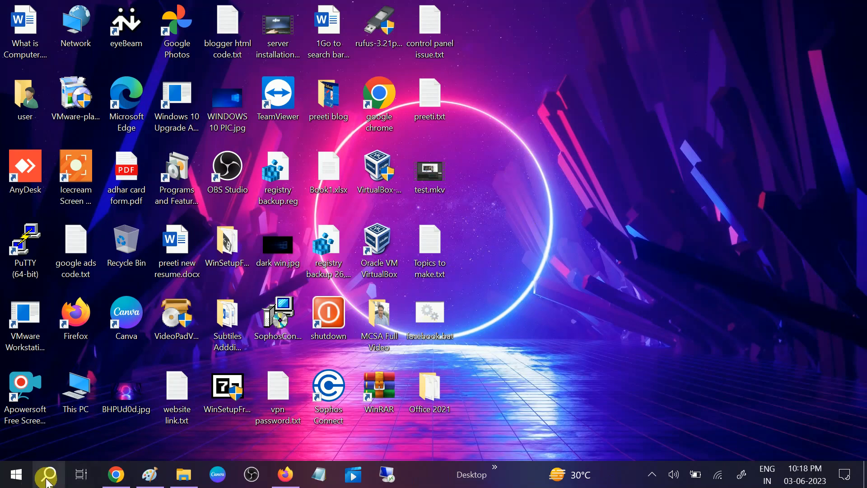
# Search for Services and open the app from its right-click menu.
pyautogui.click(47, 472)
pyautogui.write('servi')
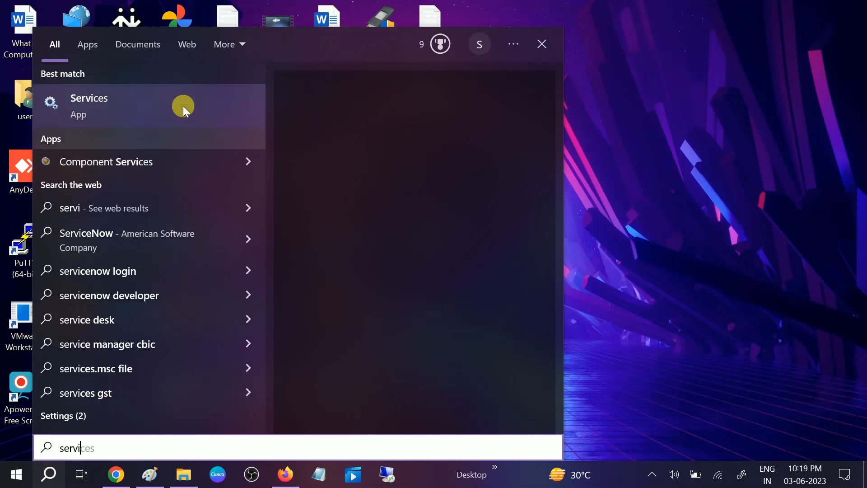
pyautogui.rightClick(89, 106)
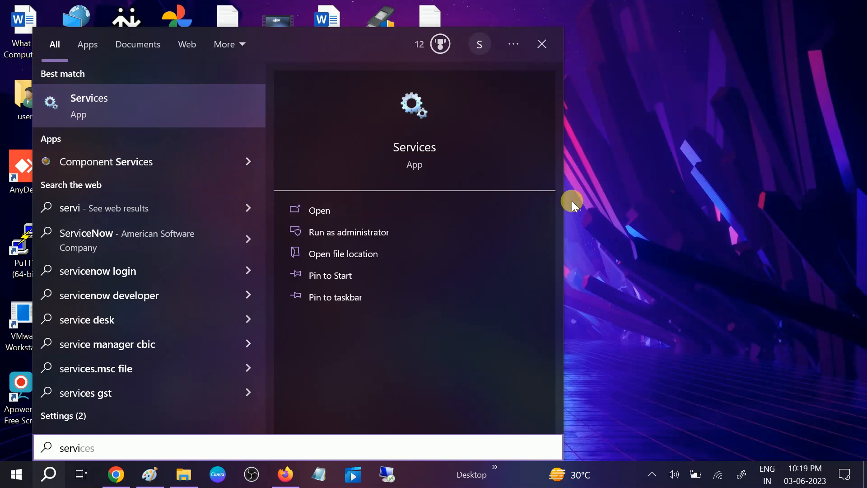
pyautogui.moveTo(580, 200)
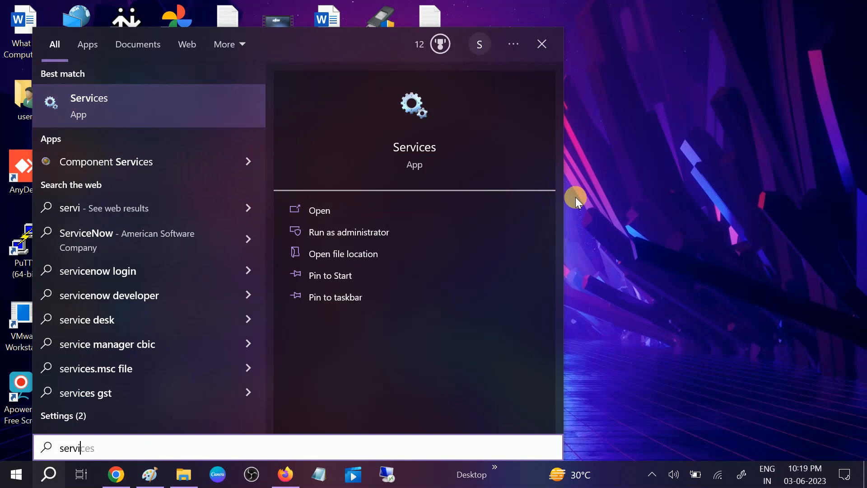
pyautogui.click(89, 98)
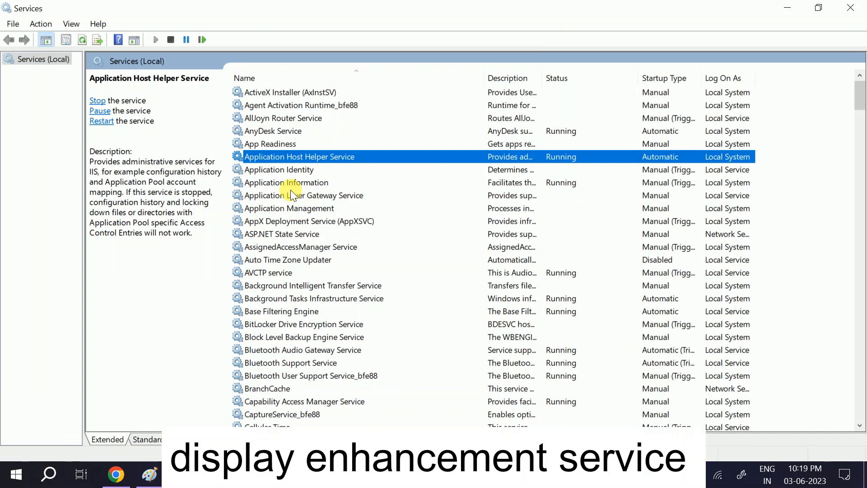
# Set Display Enhancement Service's startup type to Automatic, then apply and confirm with OK.
pyautogui.scroll(-3)
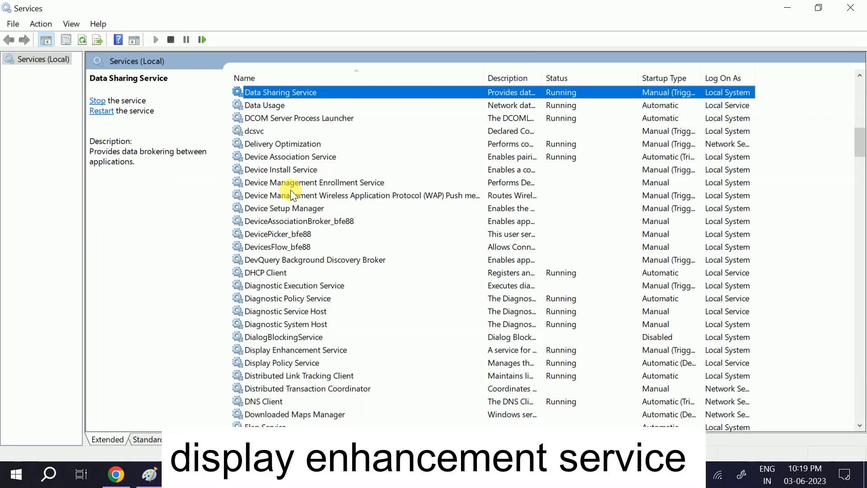
pyautogui.click(280, 169)
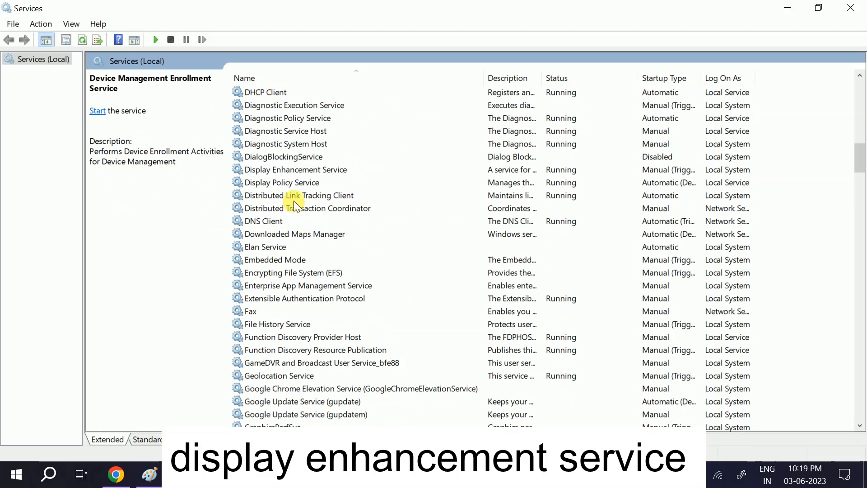
pyautogui.click(296, 170)
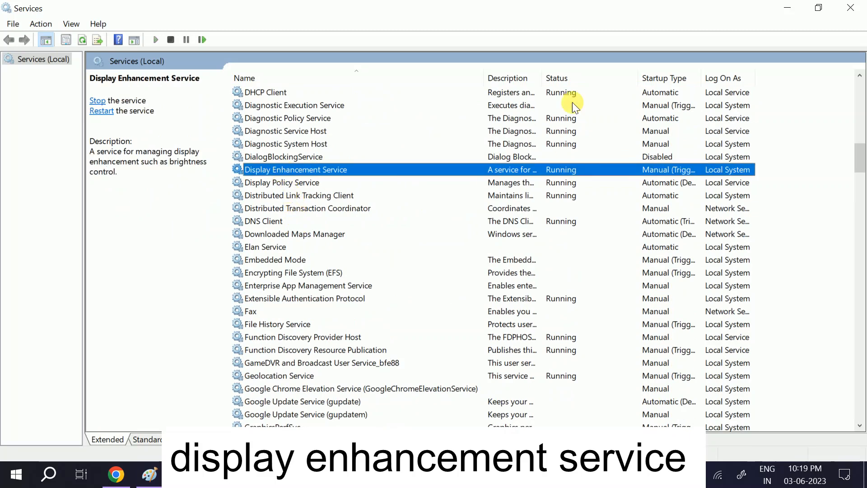
pyautogui.moveTo(309, 175)
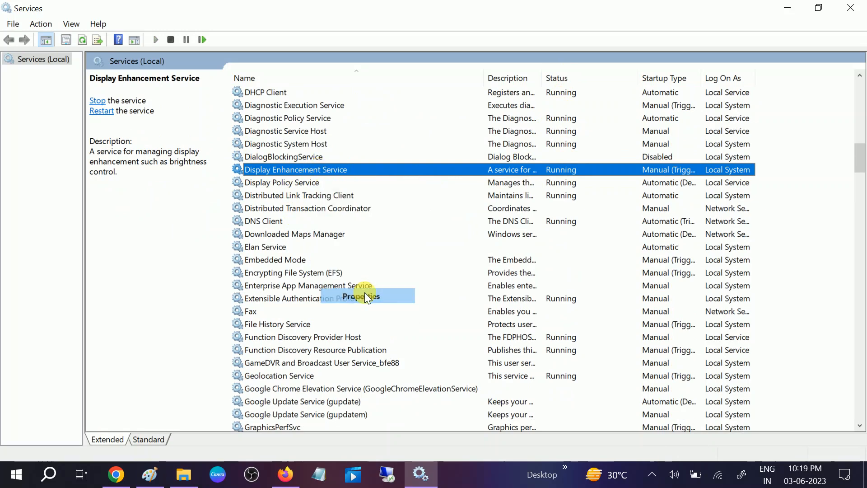
pyautogui.click(437, 222)
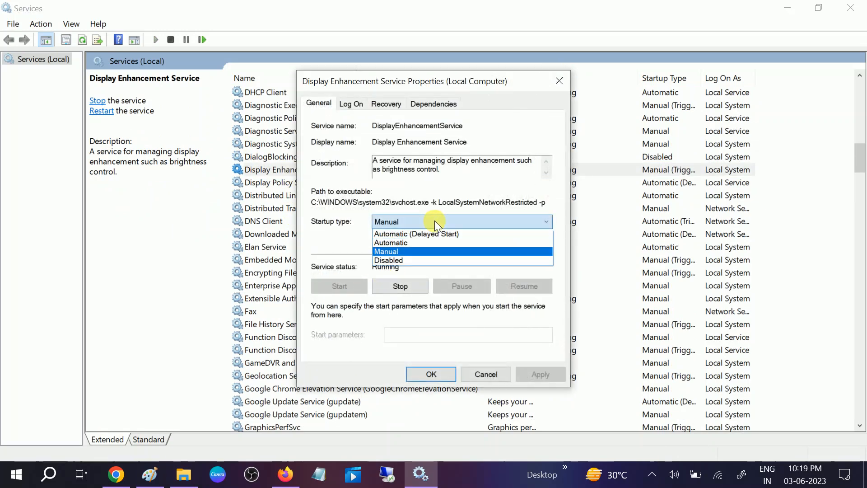
pyautogui.moveTo(406, 242)
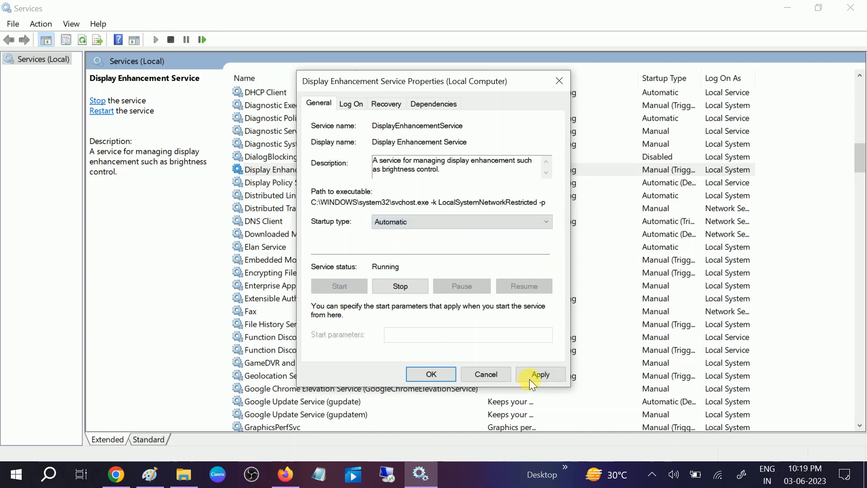
pyautogui.click(540, 375)
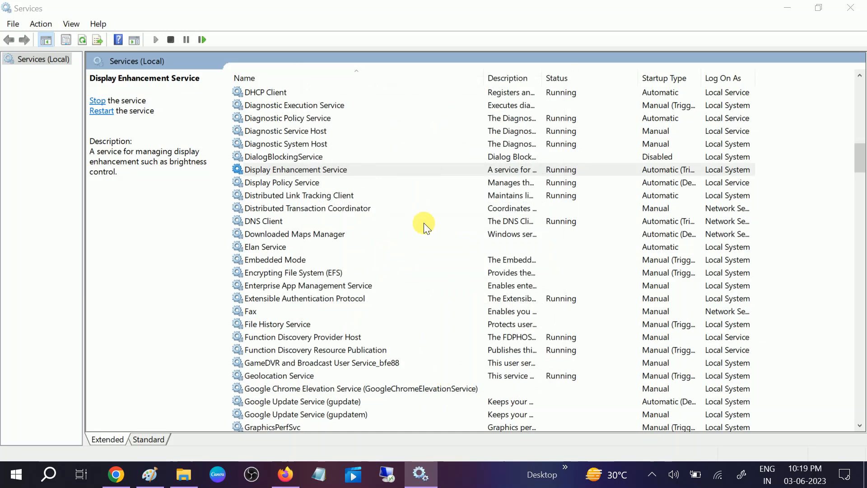
pyautogui.click(283, 157)
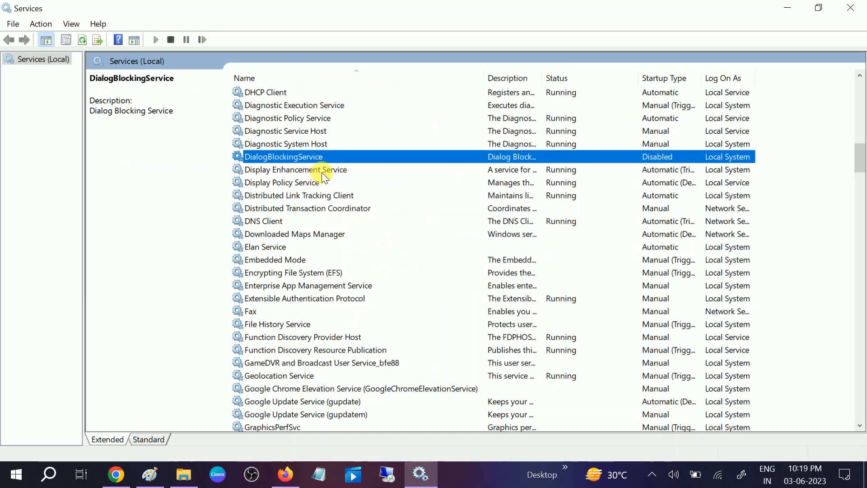
pyautogui.click(304, 169)
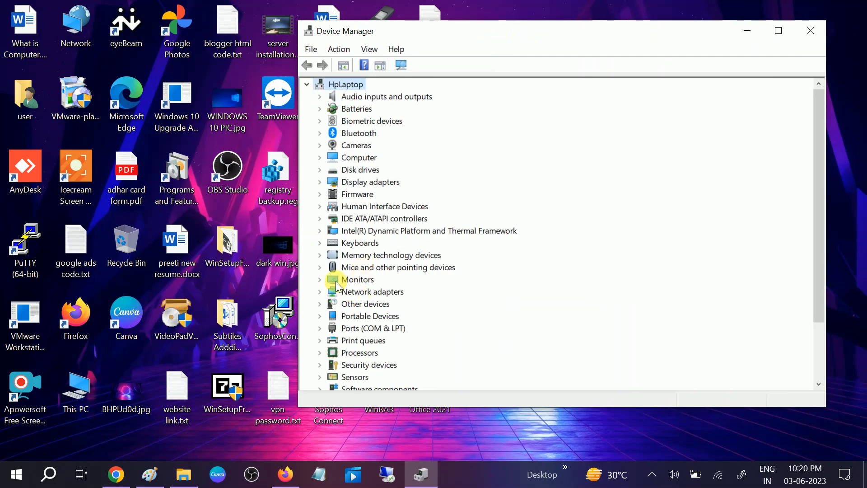
# Under Monitors, disable Generic PnP Monitor, then re-enable it with Enable device and return to the desktop.
pyautogui.click(320, 279)
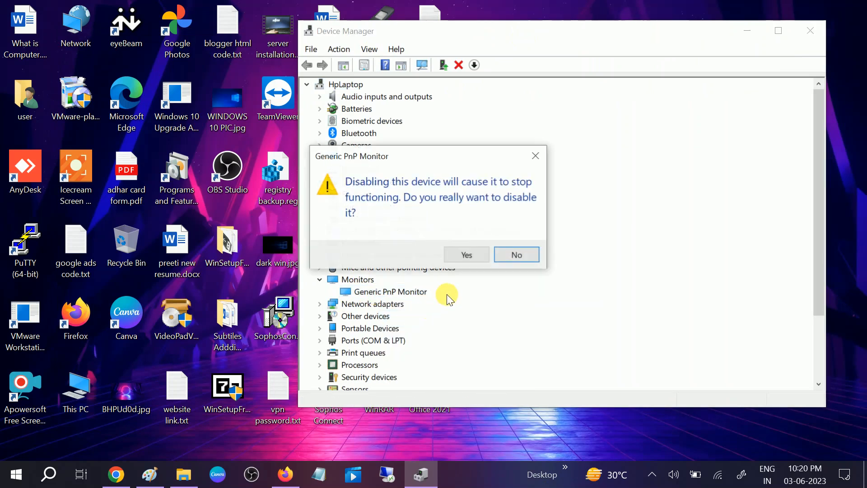
pyautogui.click(516, 255)
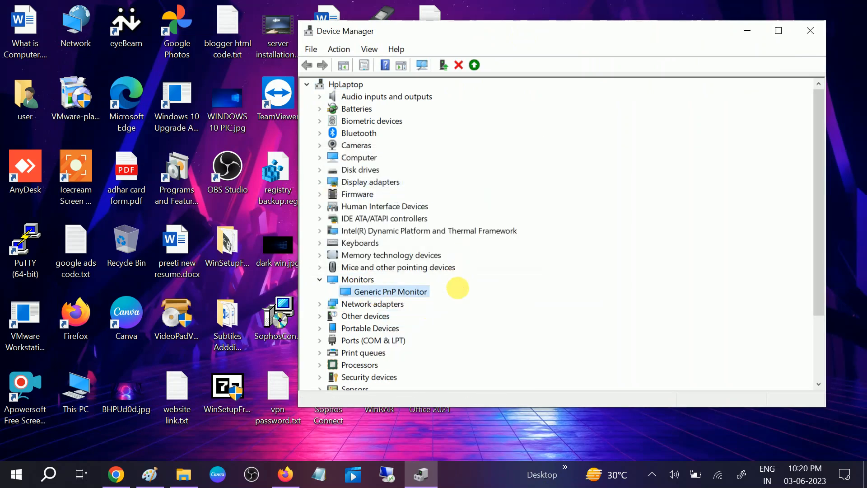
pyautogui.rightClick(390, 292)
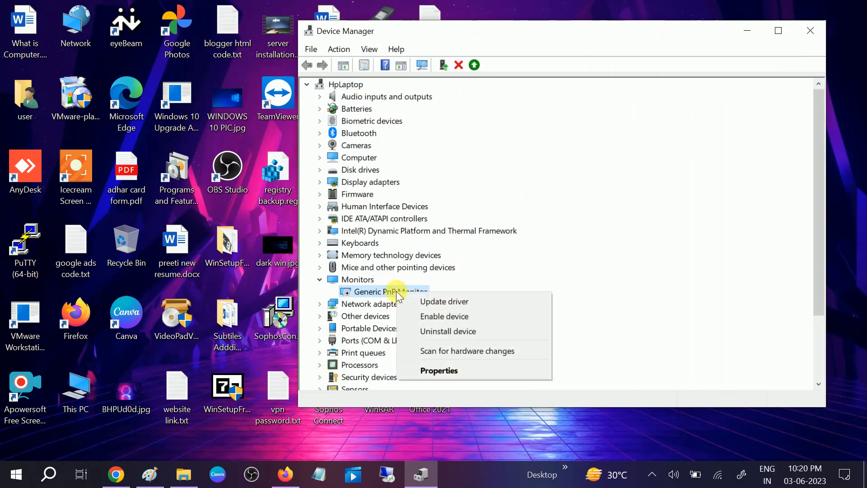
pyautogui.click(430, 313)
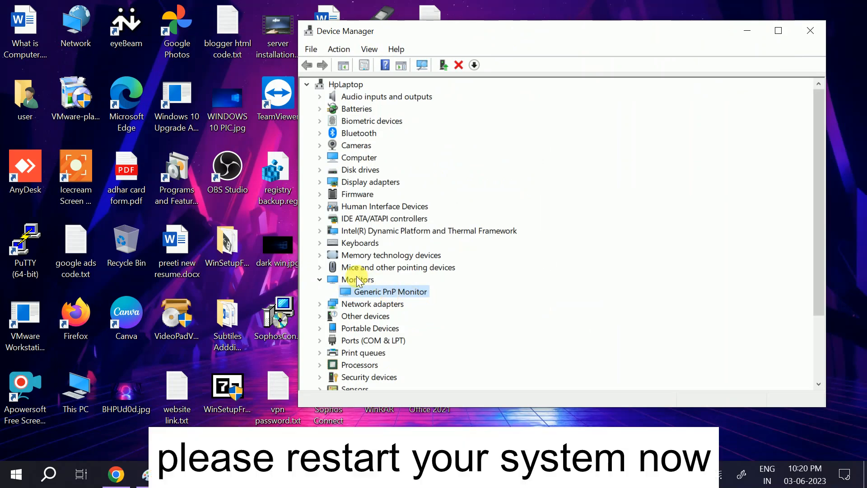
pyautogui.rightClick(658, 89)
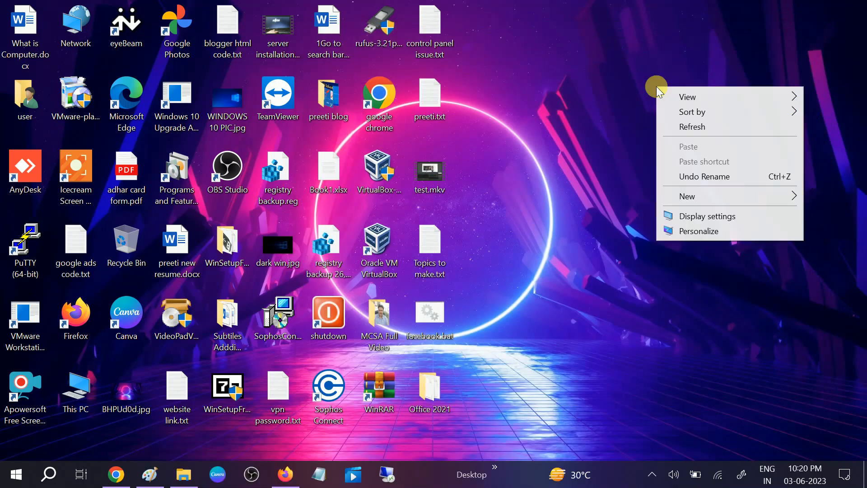